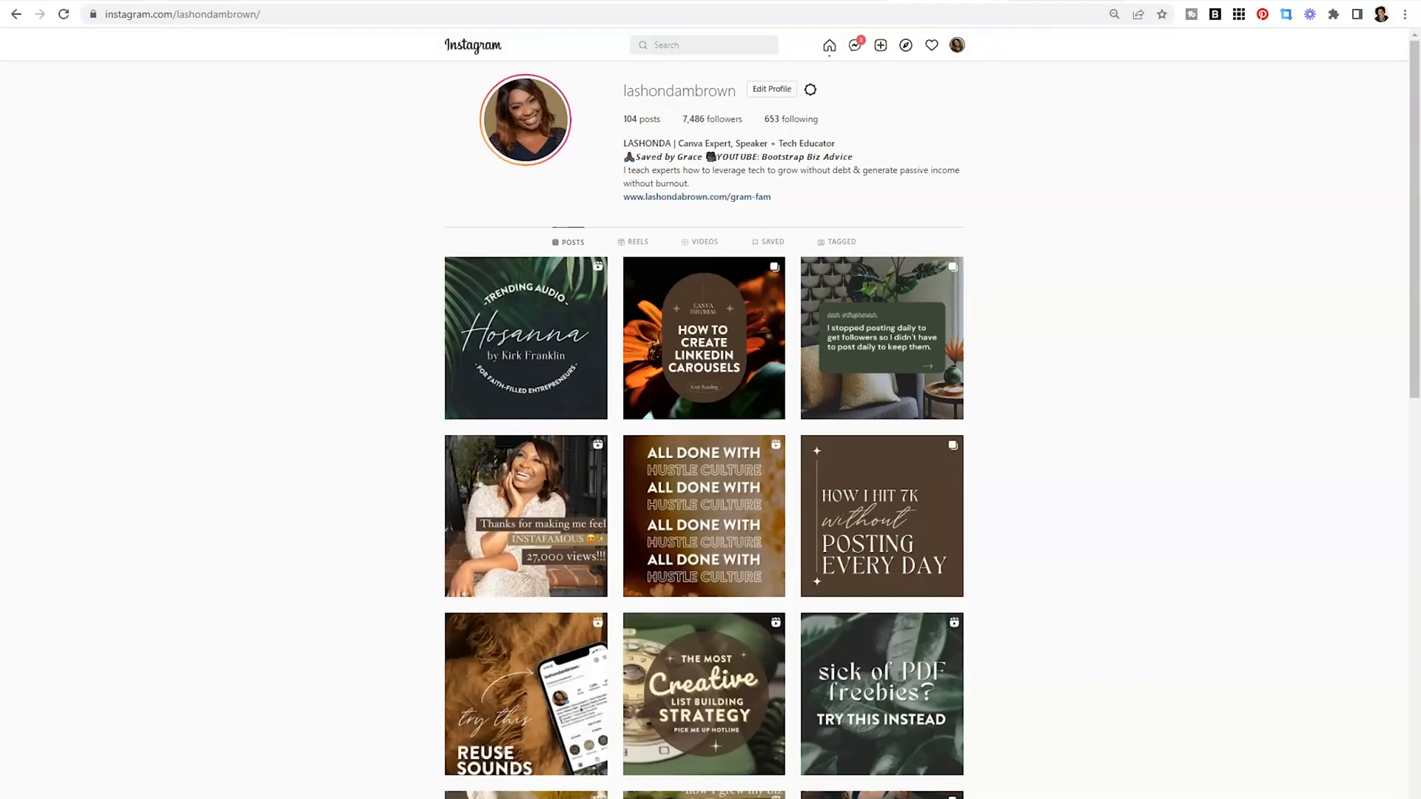
{"action": "mouse_move", "coordinate": [1054, 304]}
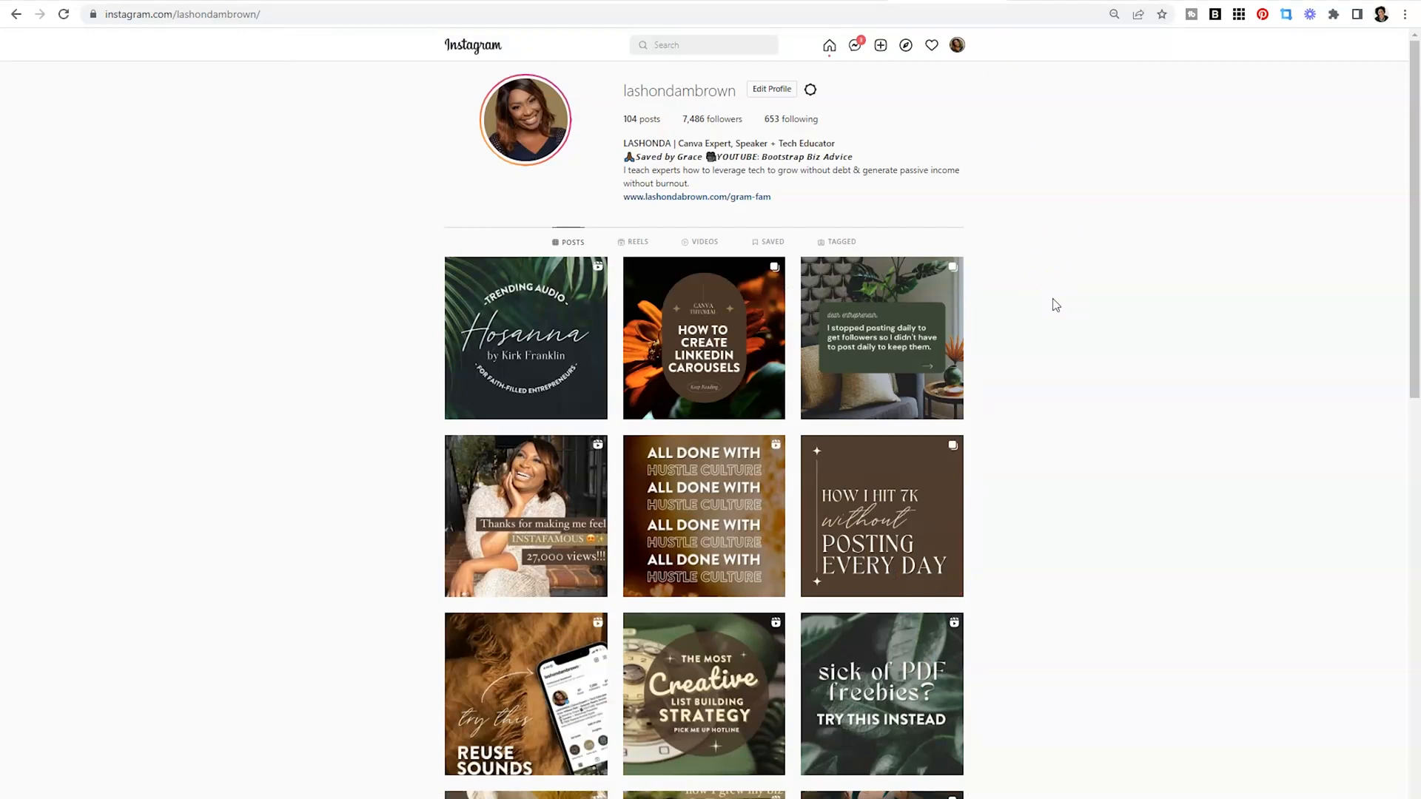
Step: Open the 'How I hit 7K without posting every day' post from the profile grid
{"action": "left_click", "coordinate": [881, 516]}
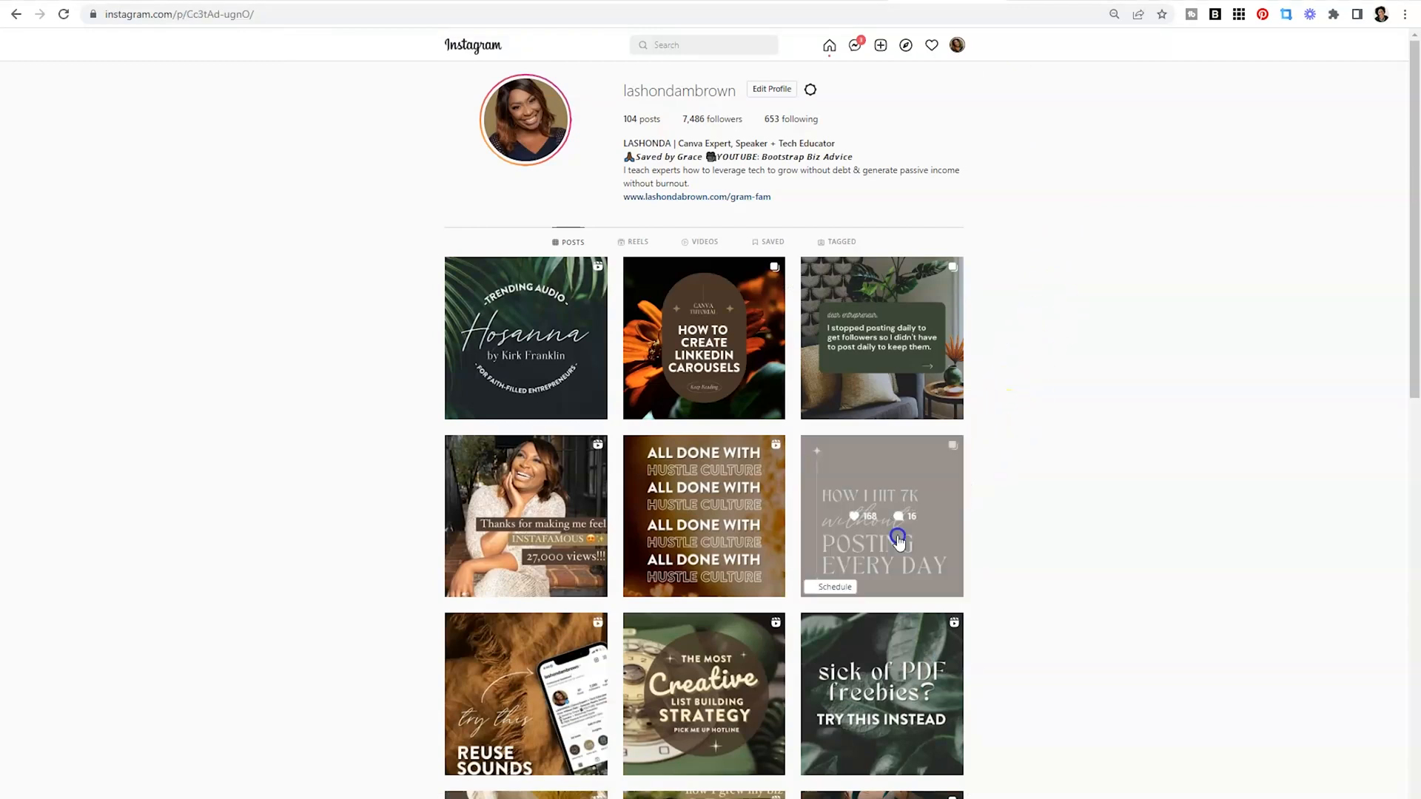
Step: Flip through the 7K carousel to the recap slide, then close the post back to the profile
{"action": "left_click", "coordinate": [881, 516]}
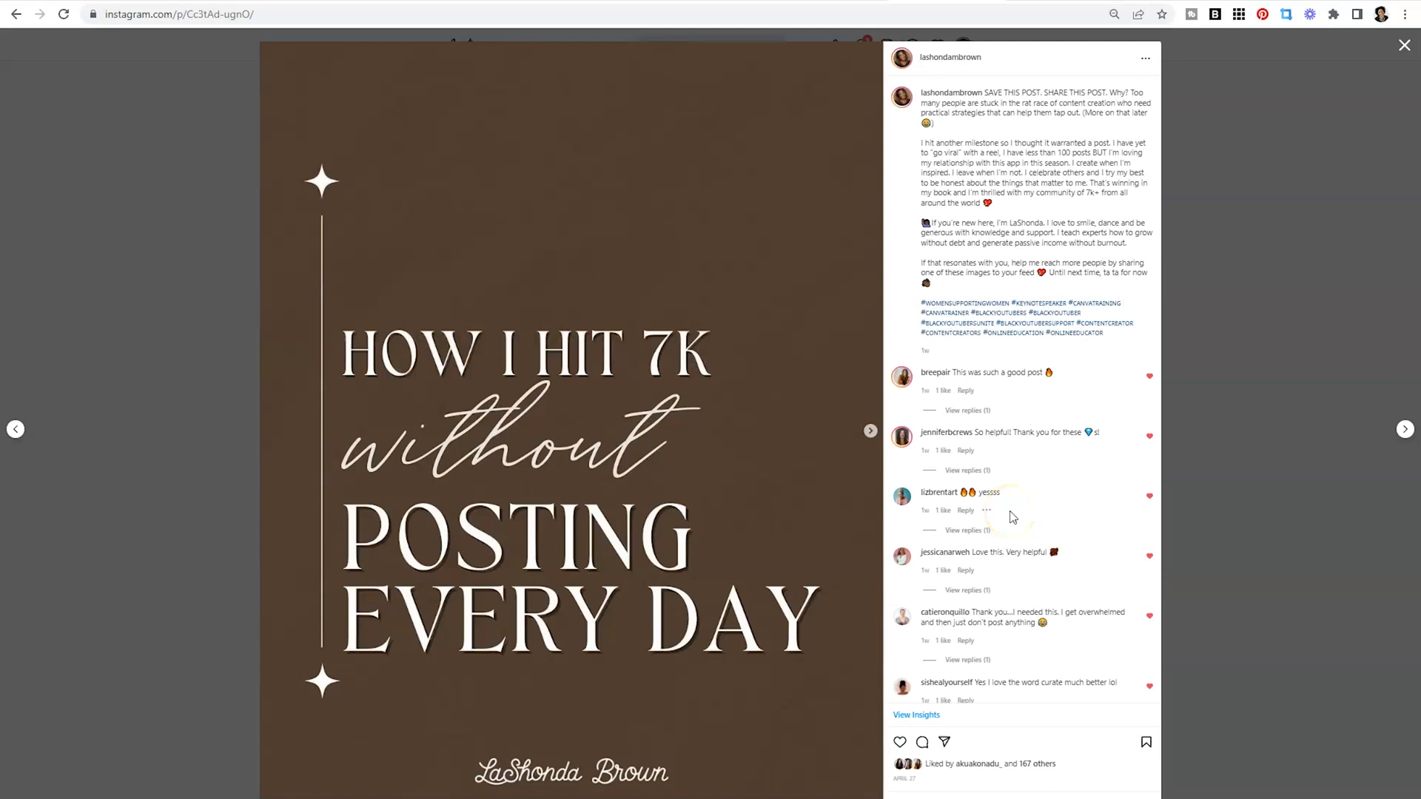
{"action": "mouse_move", "coordinate": [871, 431]}
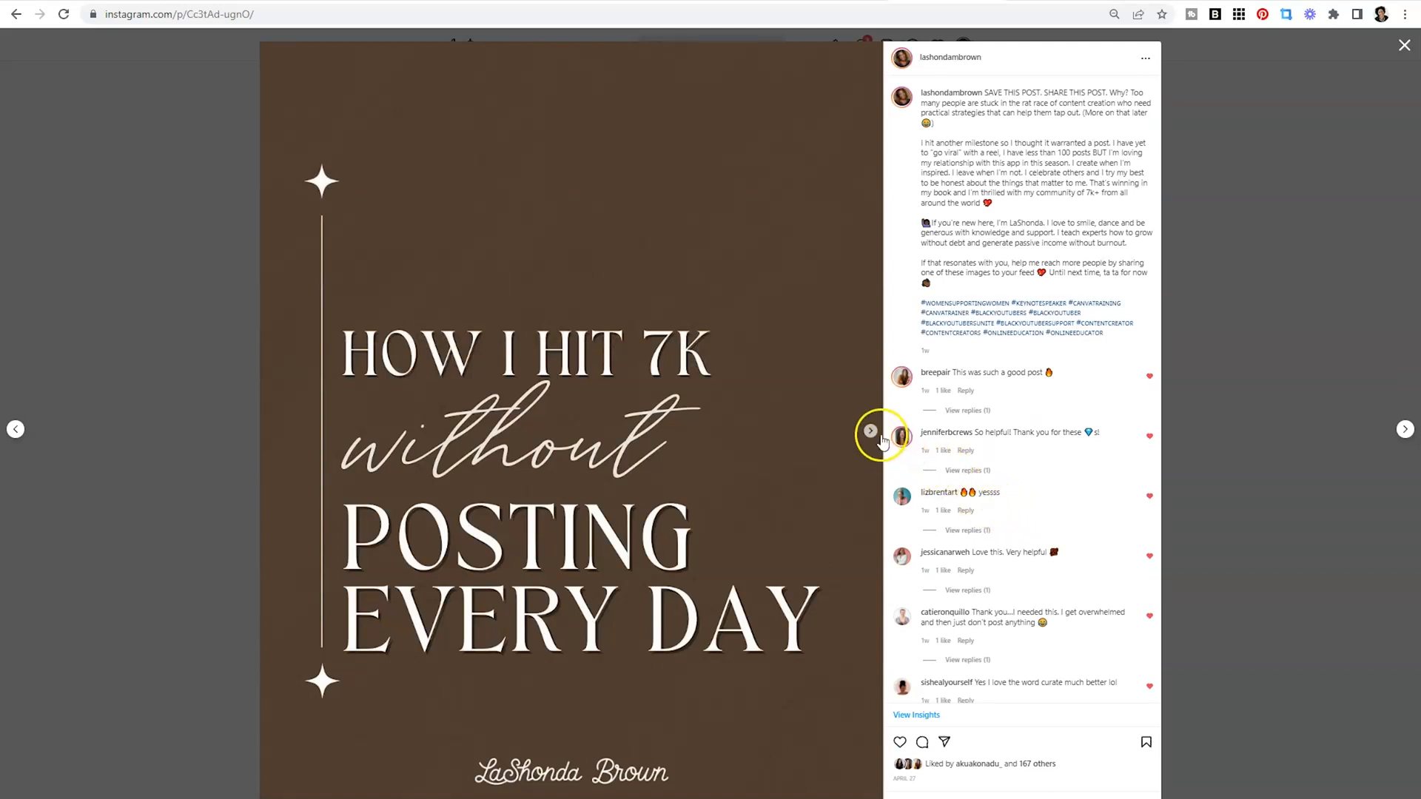
{"action": "left_click", "coordinate": [869, 430]}
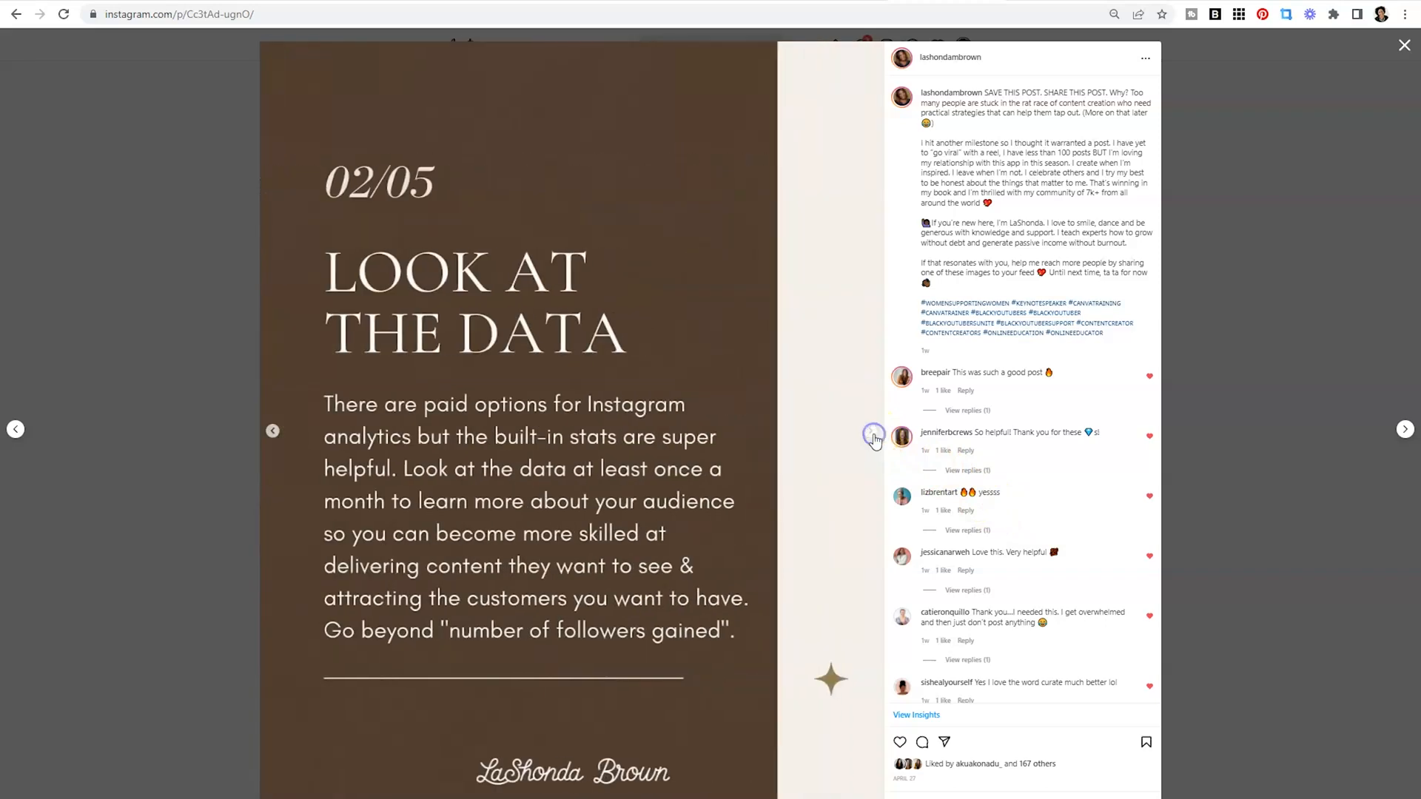
{"action": "left_click", "coordinate": [1405, 428]}
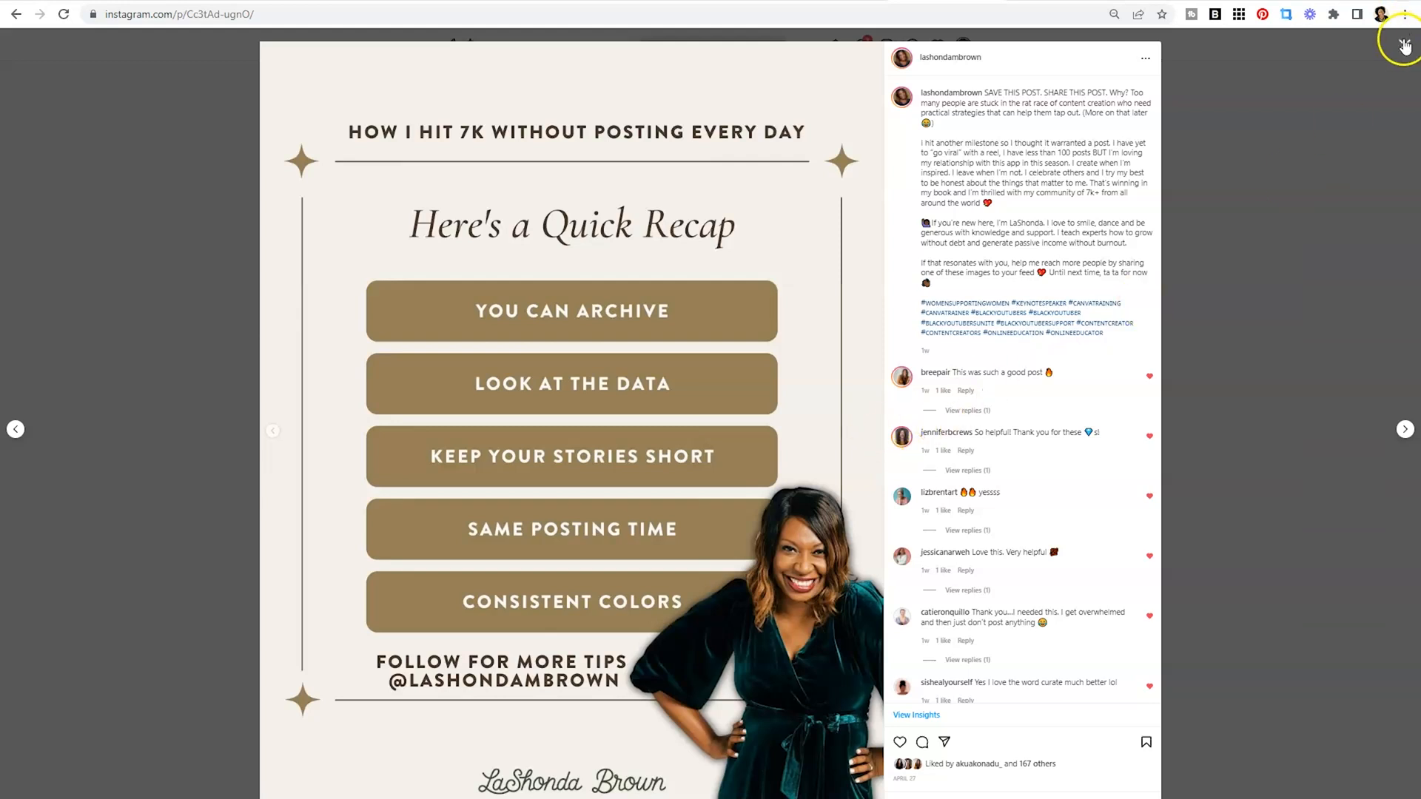
{"action": "left_click", "coordinate": [948, 57]}
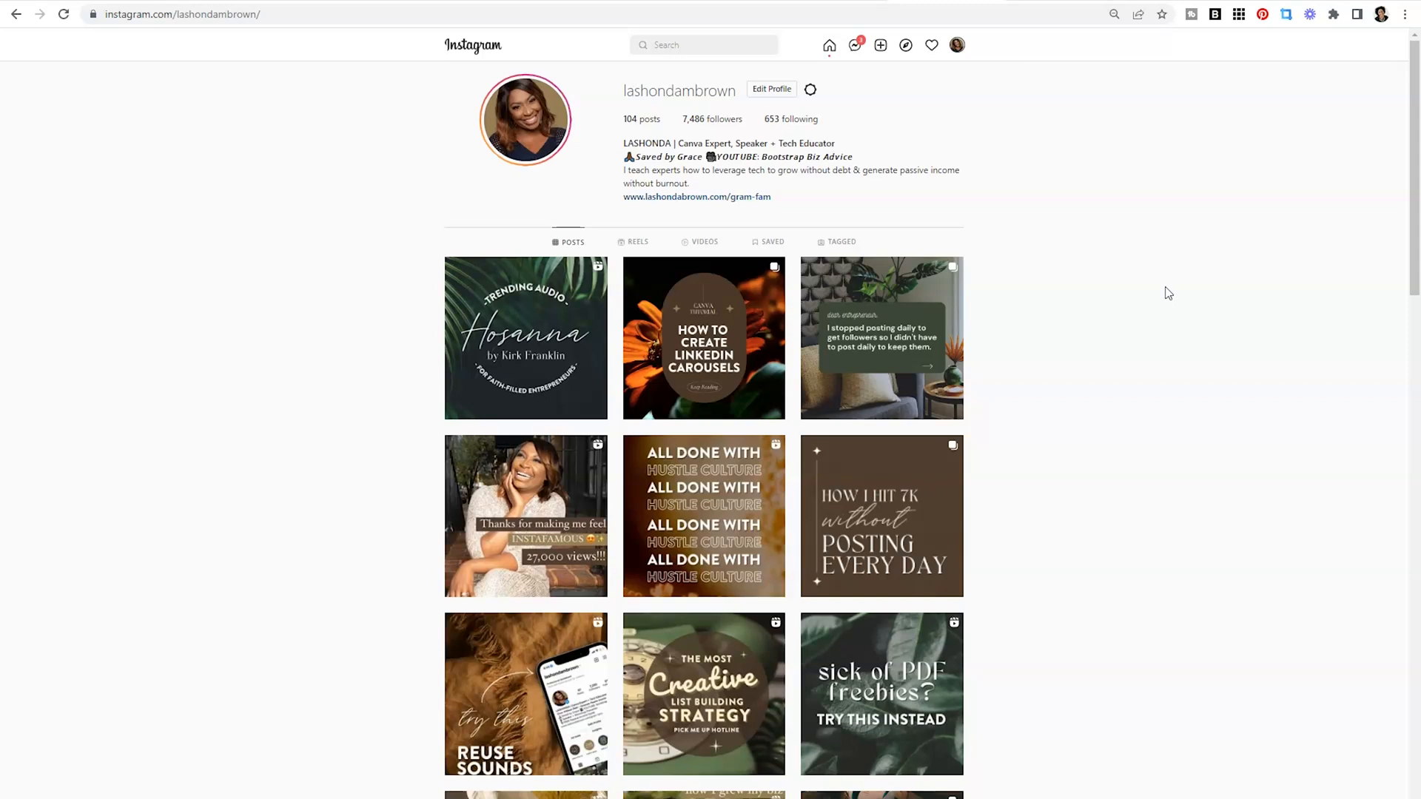
{"action": "mouse_move", "coordinate": [1091, 23]}
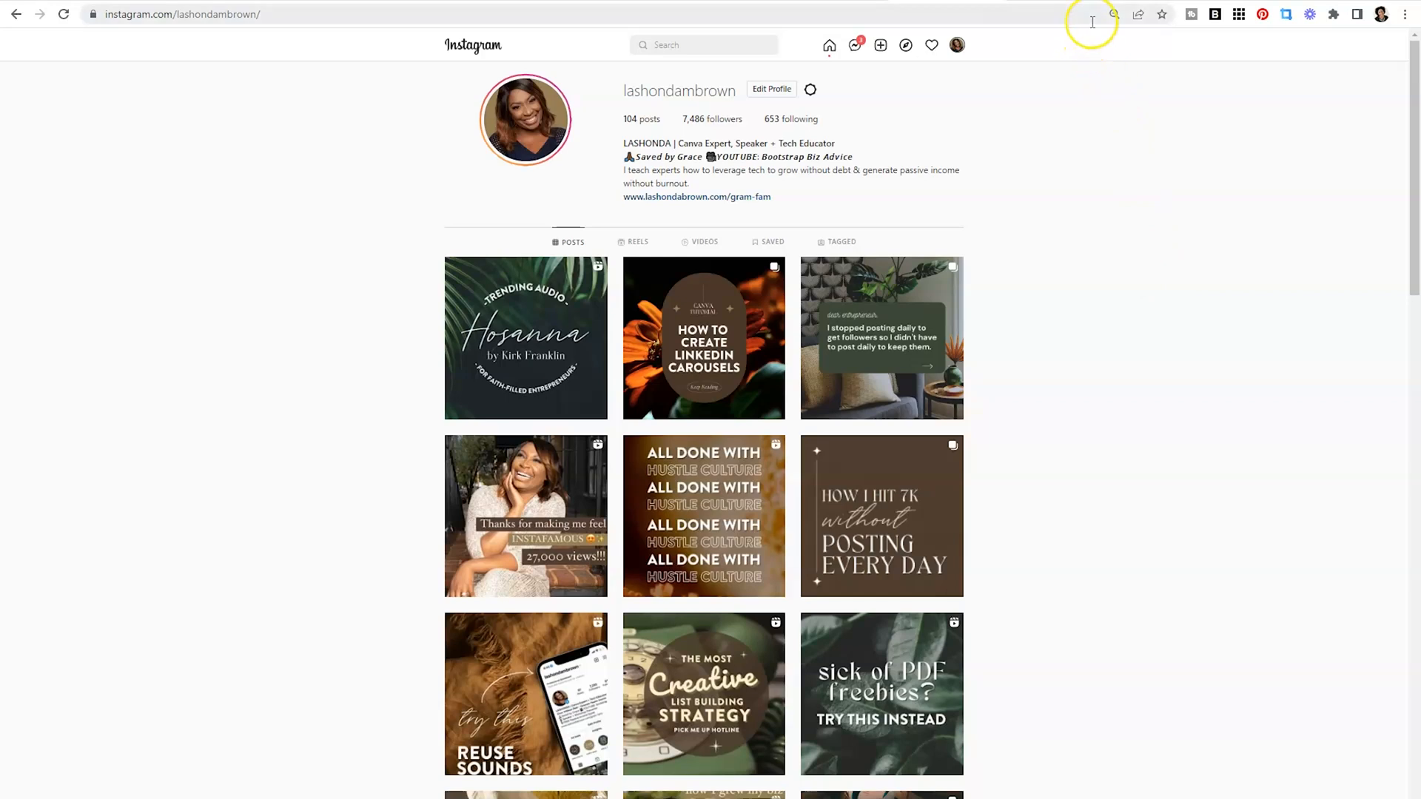
{"action": "mouse_move", "coordinate": [1091, 21]}
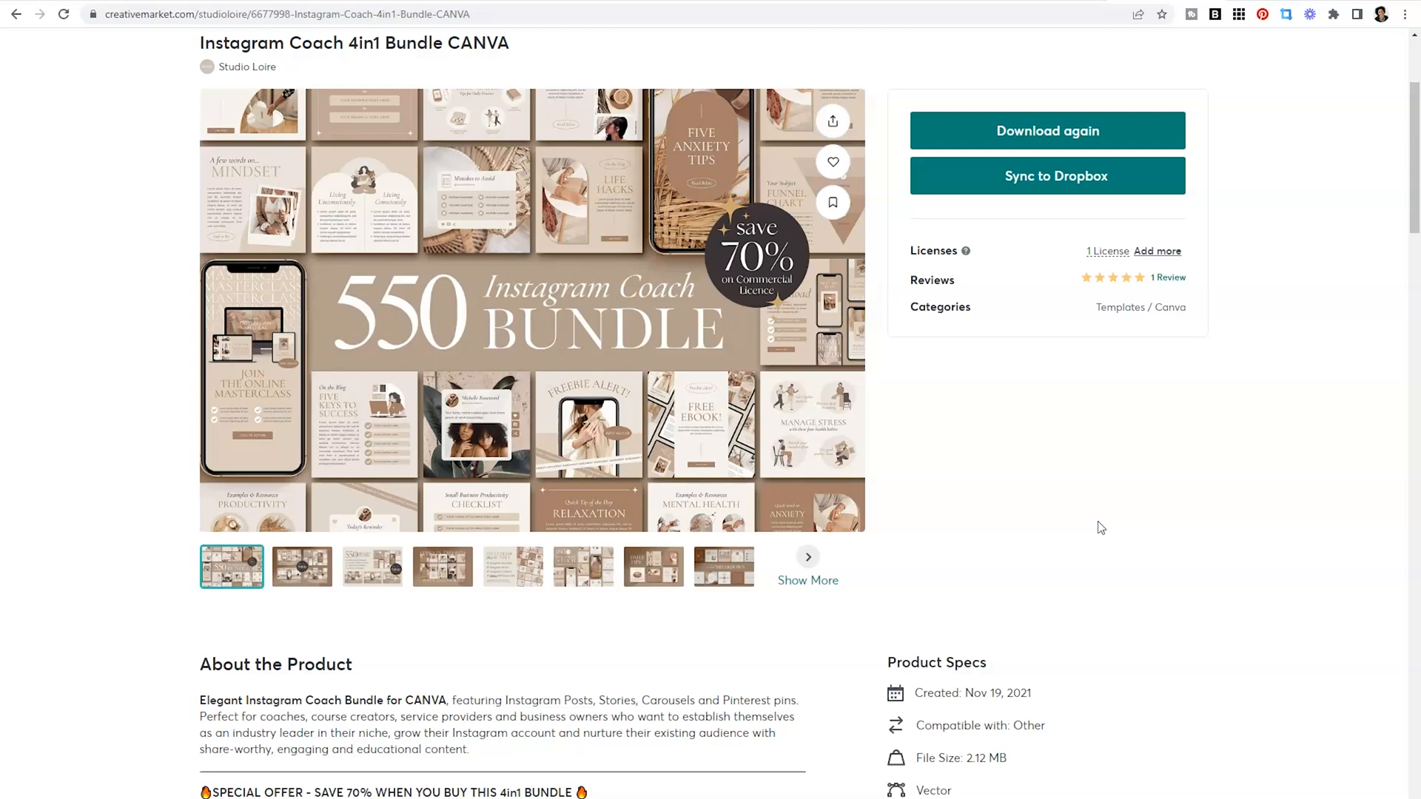
Step: Browse the Instagram Coach 4in1 Bundle preview images, including the content breakdown
{"action": "left_click", "coordinate": [372, 566]}
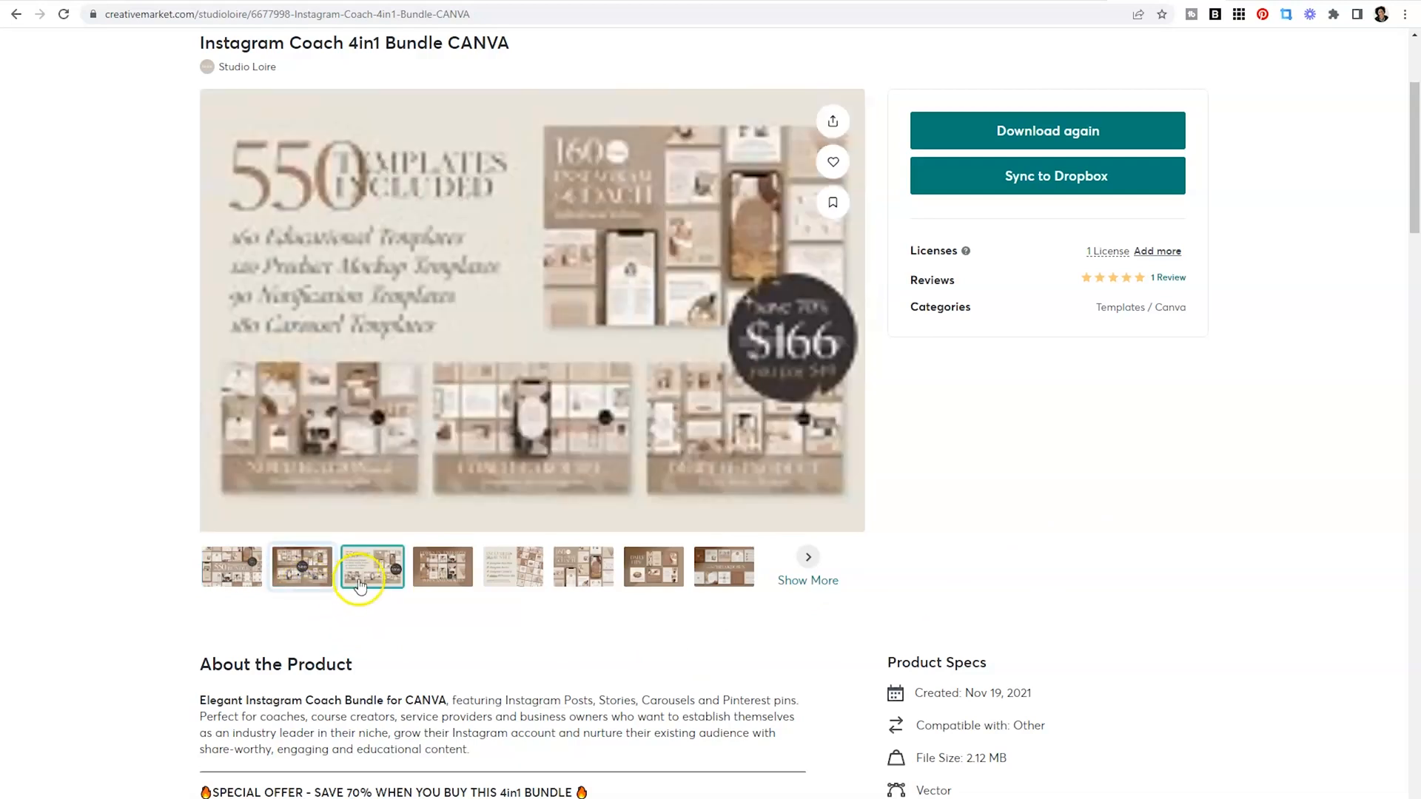
{"action": "left_click", "coordinate": [442, 566]}
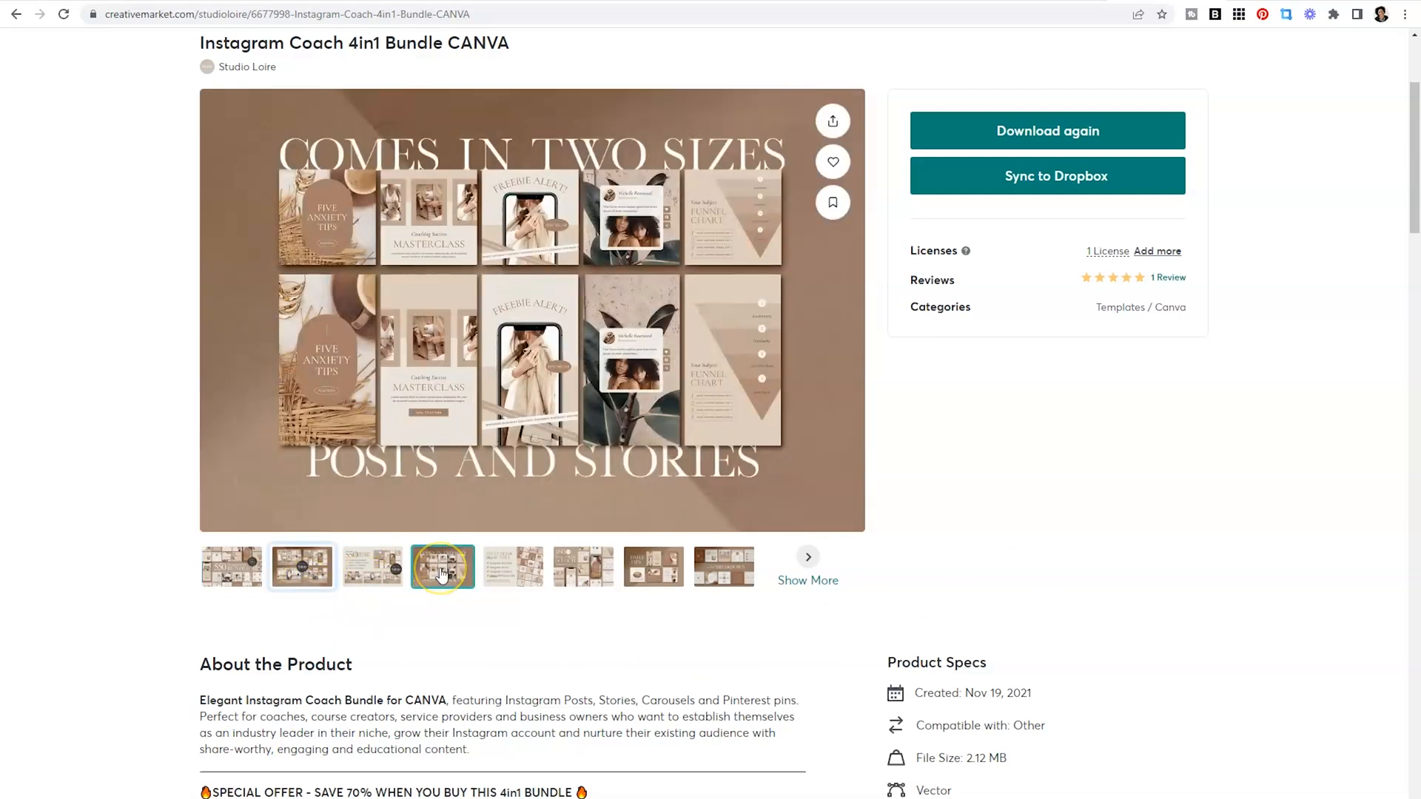
{"action": "left_click", "coordinate": [583, 566]}
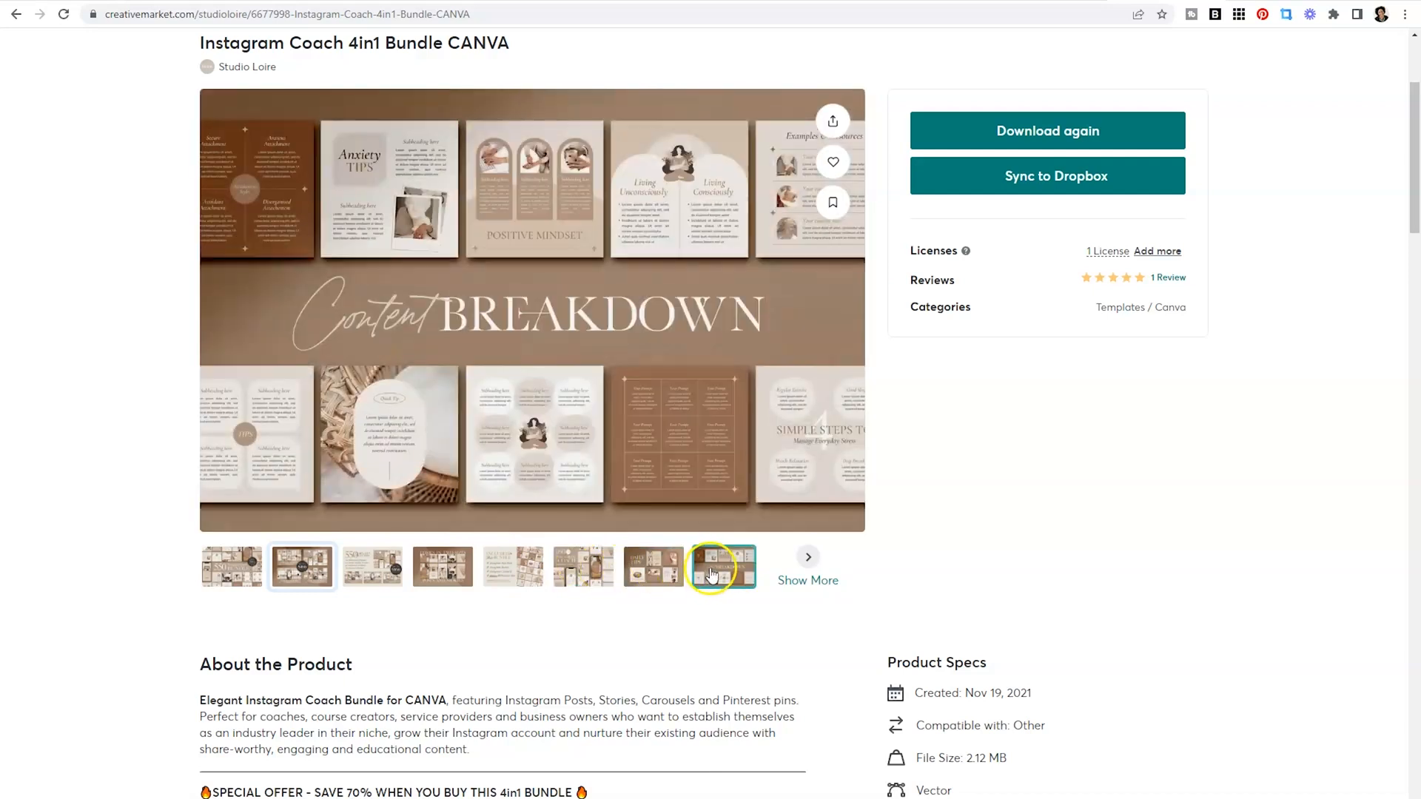
{"action": "mouse_move", "coordinate": [1051, 548]}
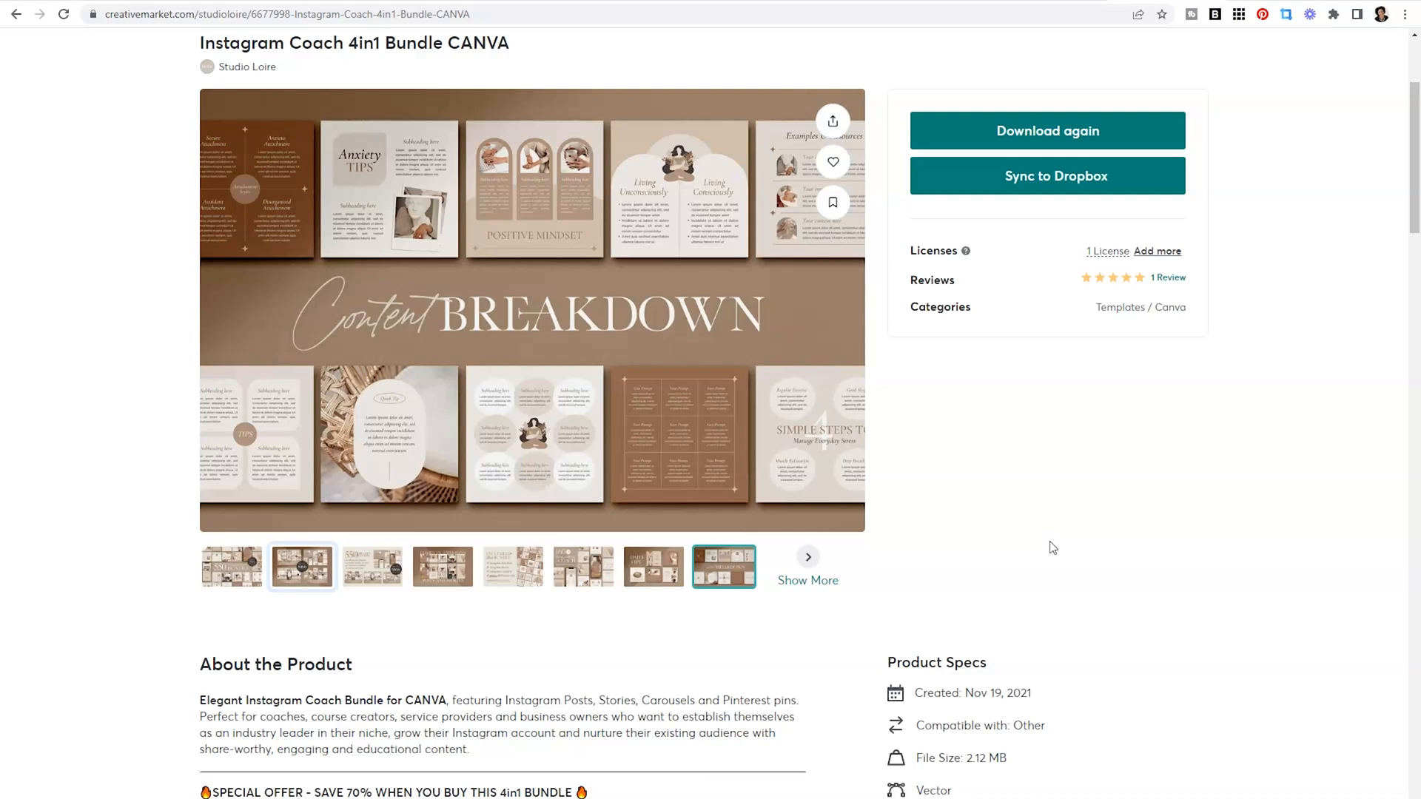
{"action": "mouse_move", "coordinate": [1348, 94]}
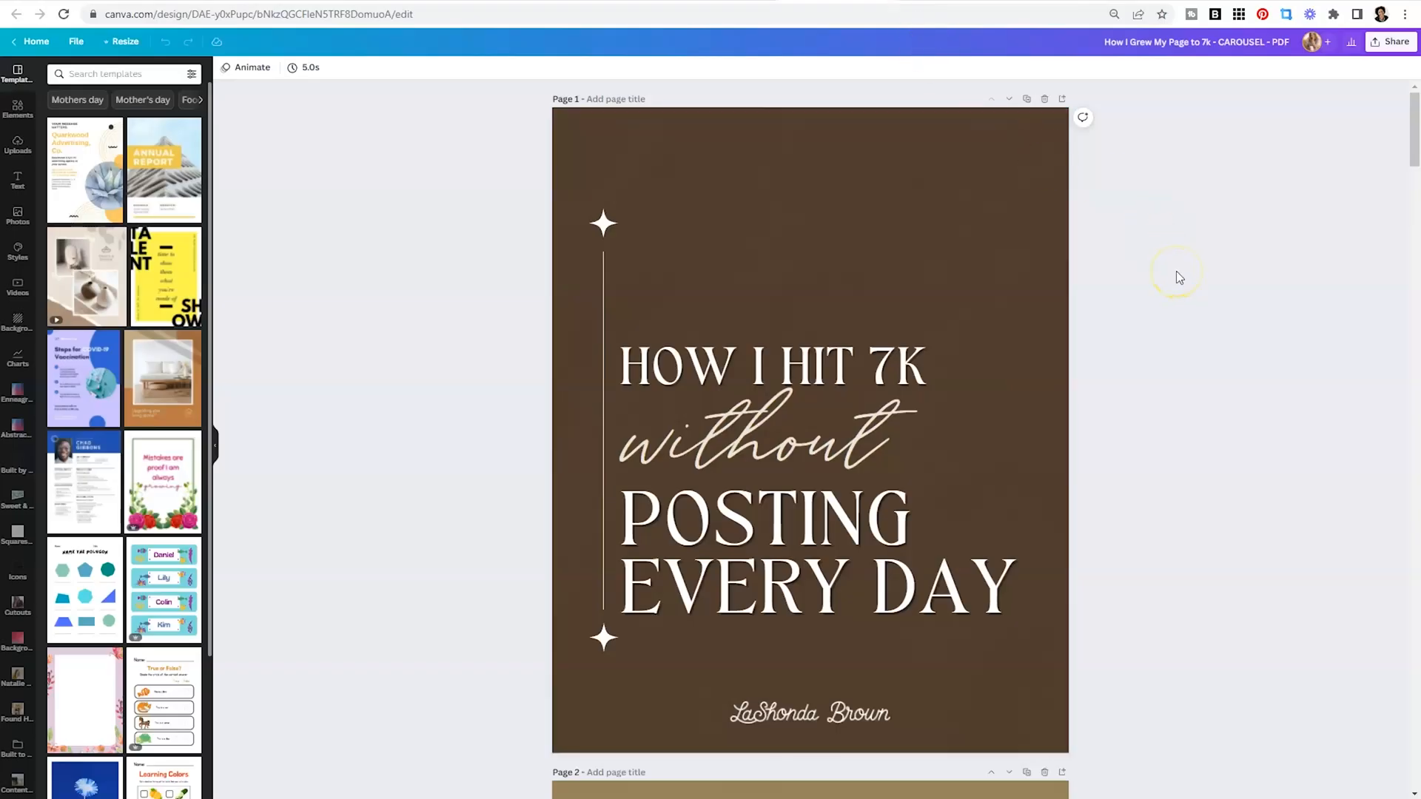
Step: Scroll through the carousel's ten pages to the recap page and back to the top
{"action": "scroll", "scroll_direction": "down", "scroll_amount": 3}
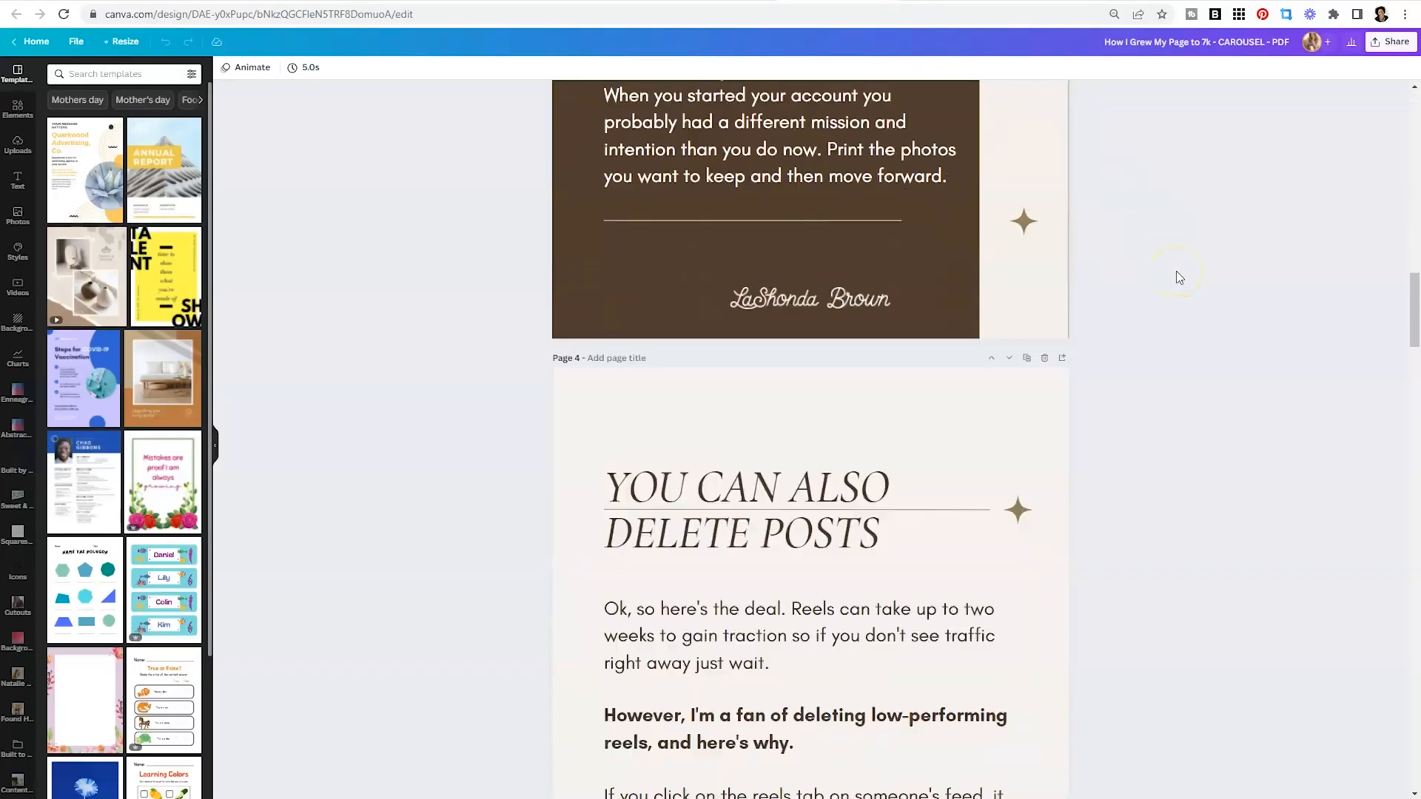
{"action": "scroll", "scroll_direction": "down", "scroll_amount": 3}
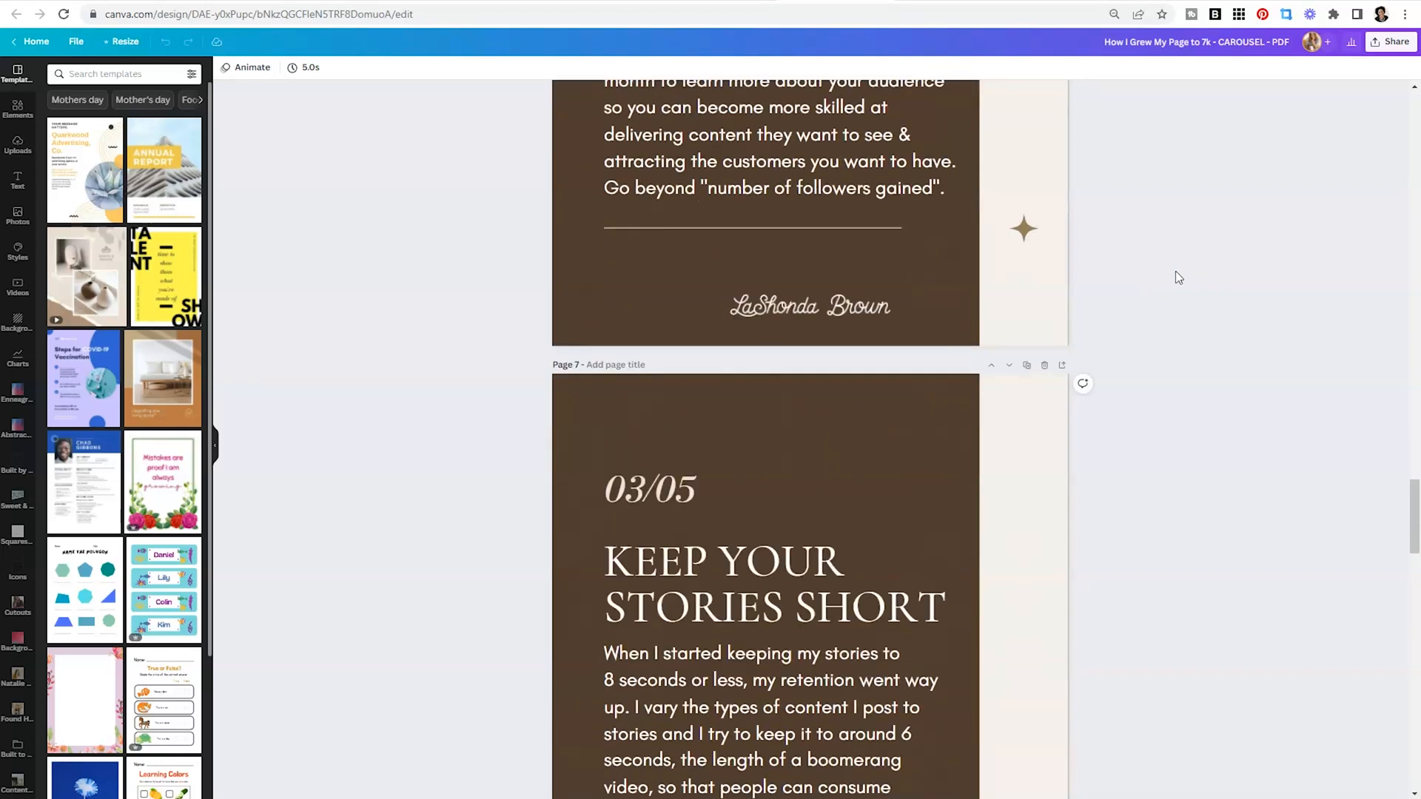
{"action": "mouse_move", "coordinate": [1172, 415]}
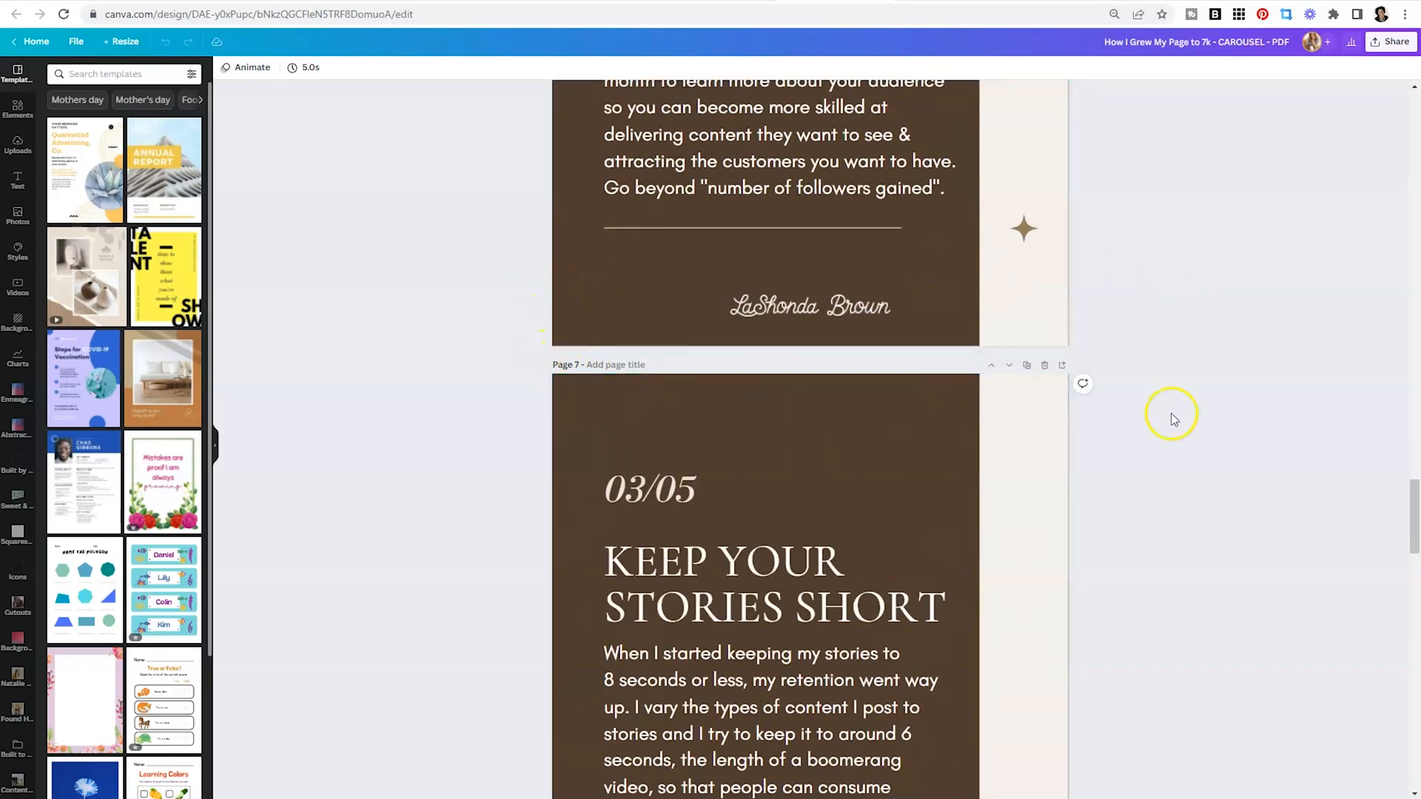
{"action": "scroll", "scroll_direction": "down", "scroll_amount": 3}
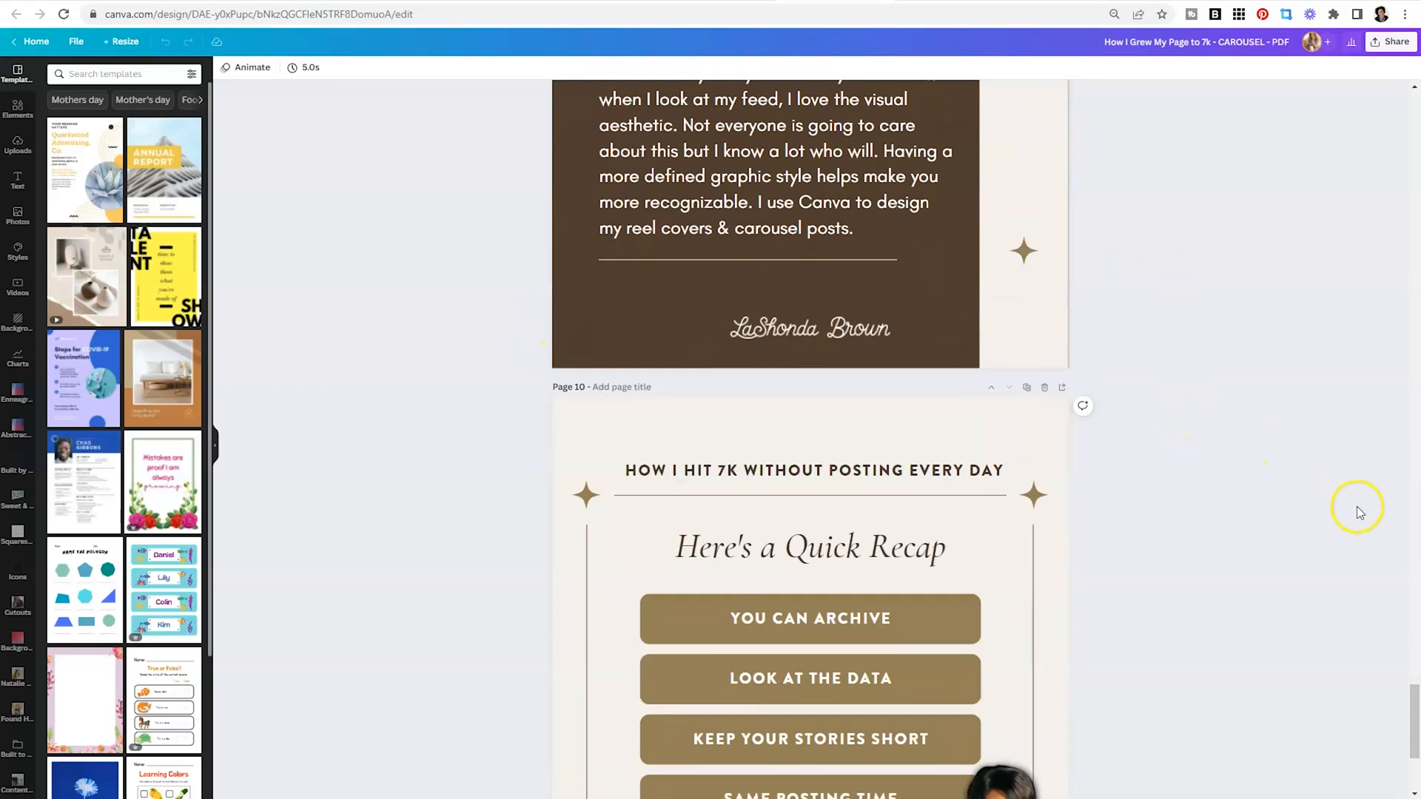
{"action": "scroll", "scroll_direction": "up", "scroll_amount": 3}
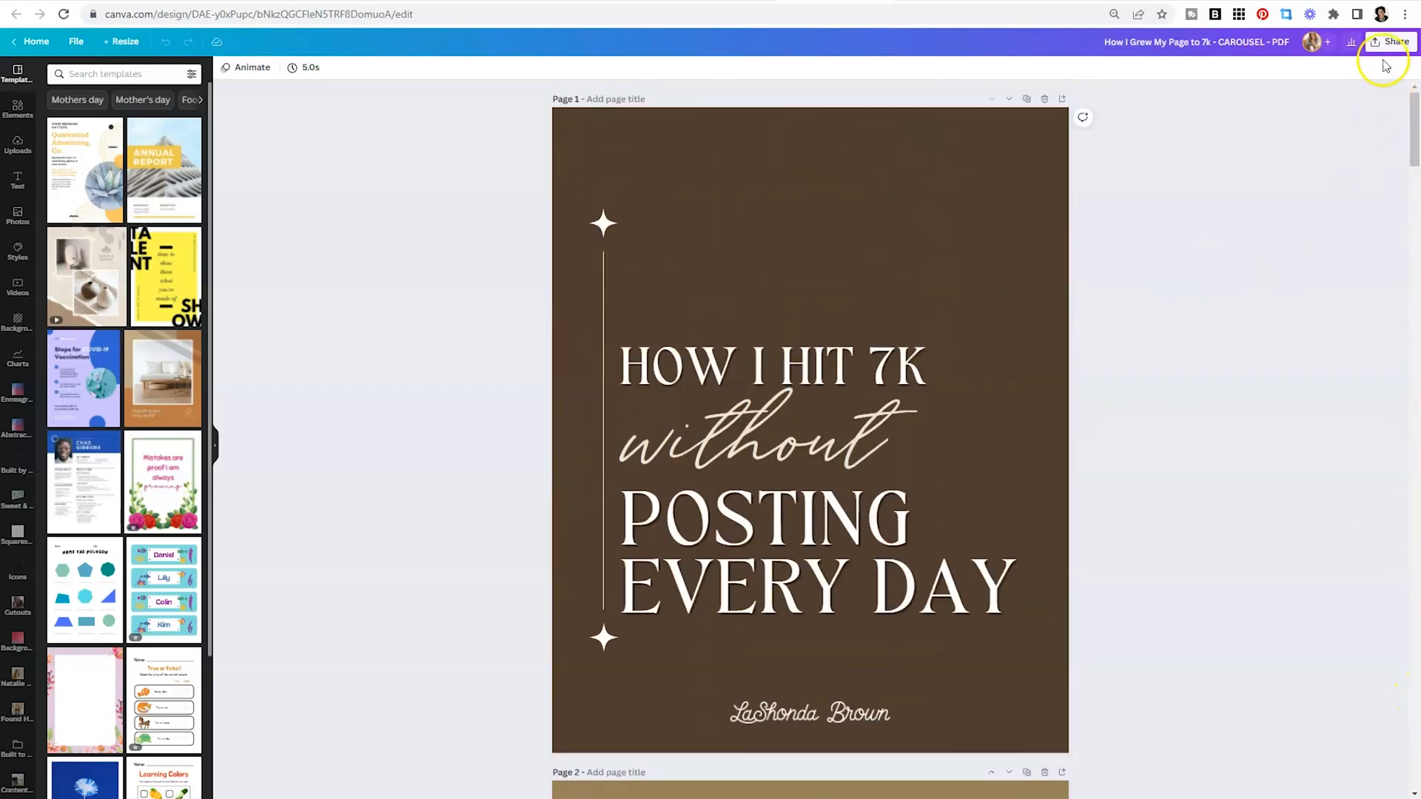
Step: Download all 10 carousel pages as a PDF Standard file via Share > Download
{"action": "left_click", "coordinate": [1394, 41]}
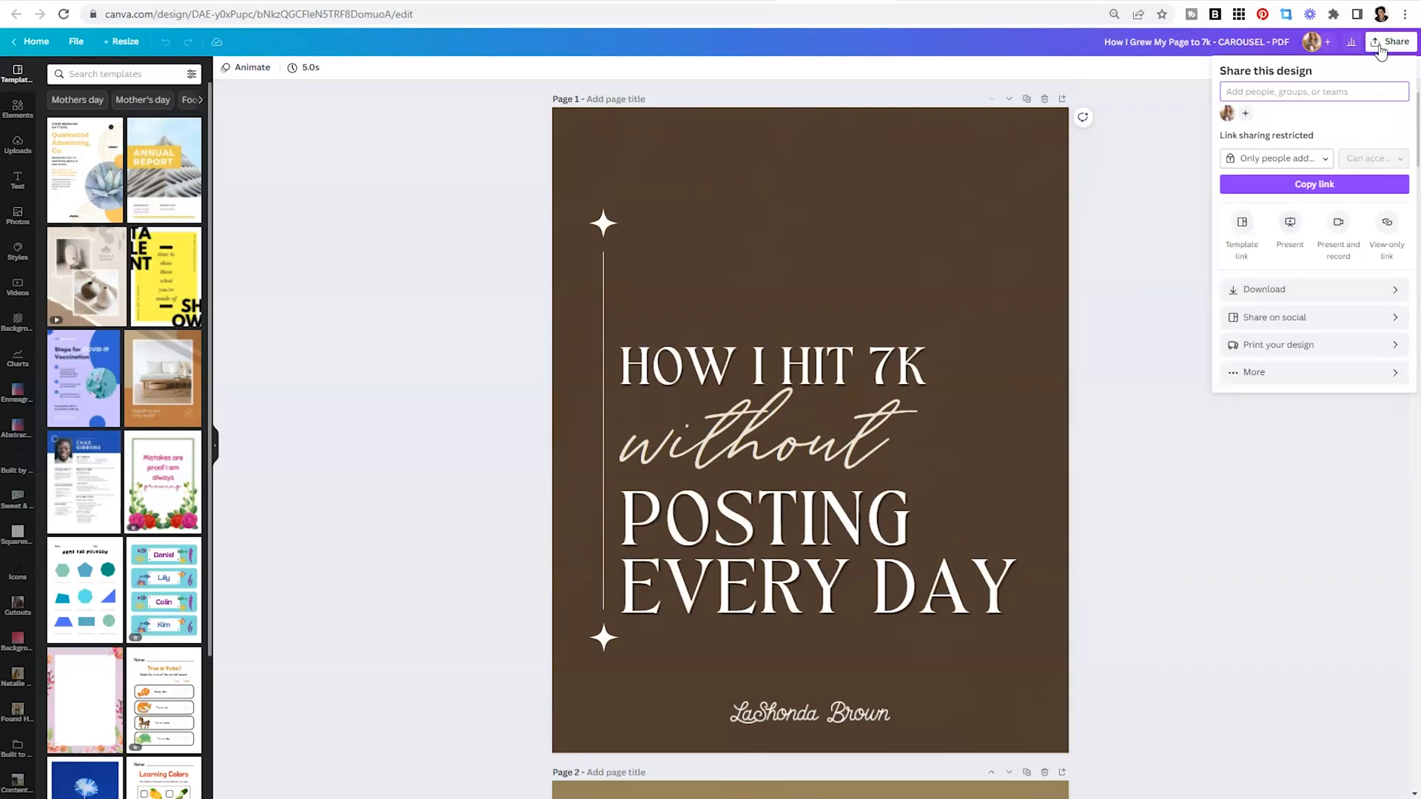
{"action": "left_click", "coordinate": [1263, 289]}
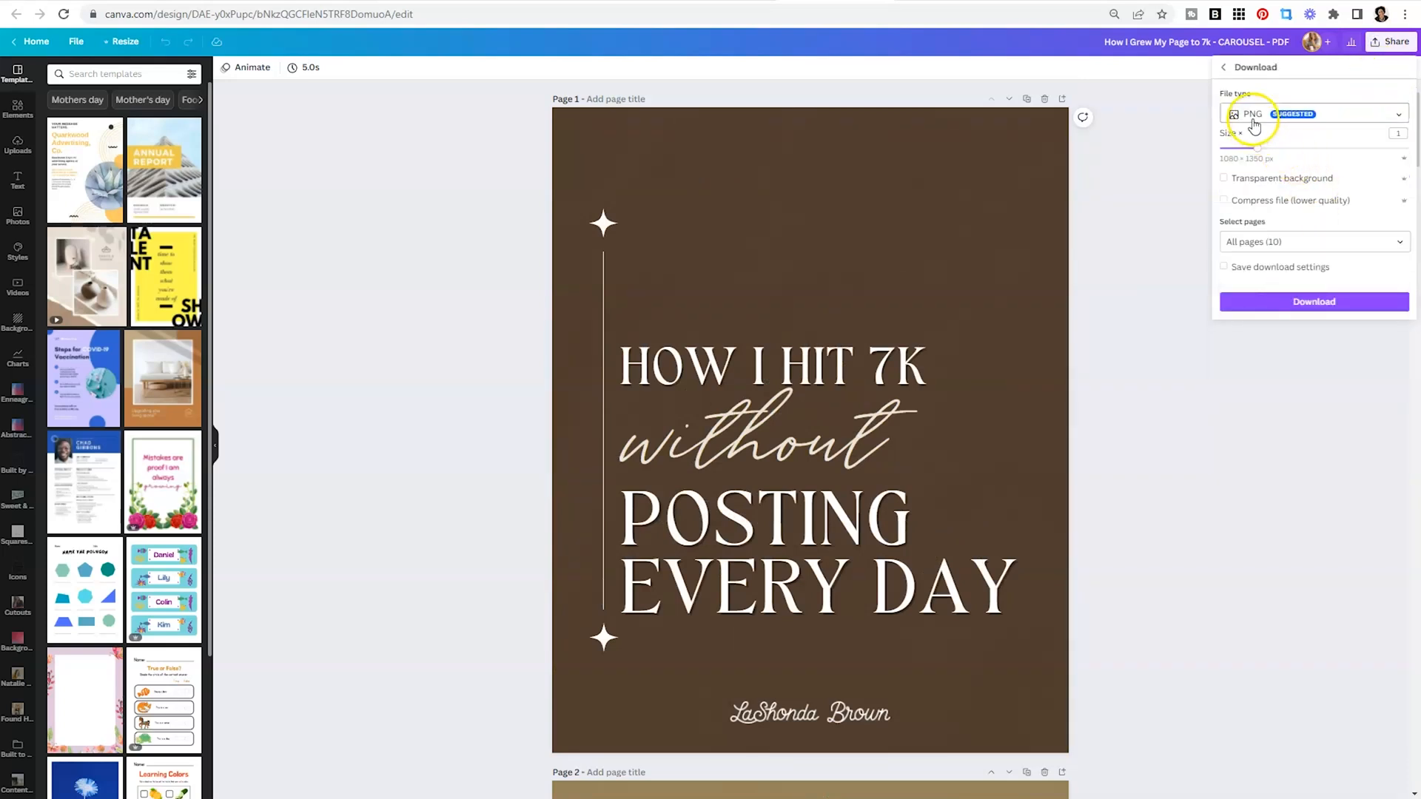
{"action": "left_click", "coordinate": [1313, 114]}
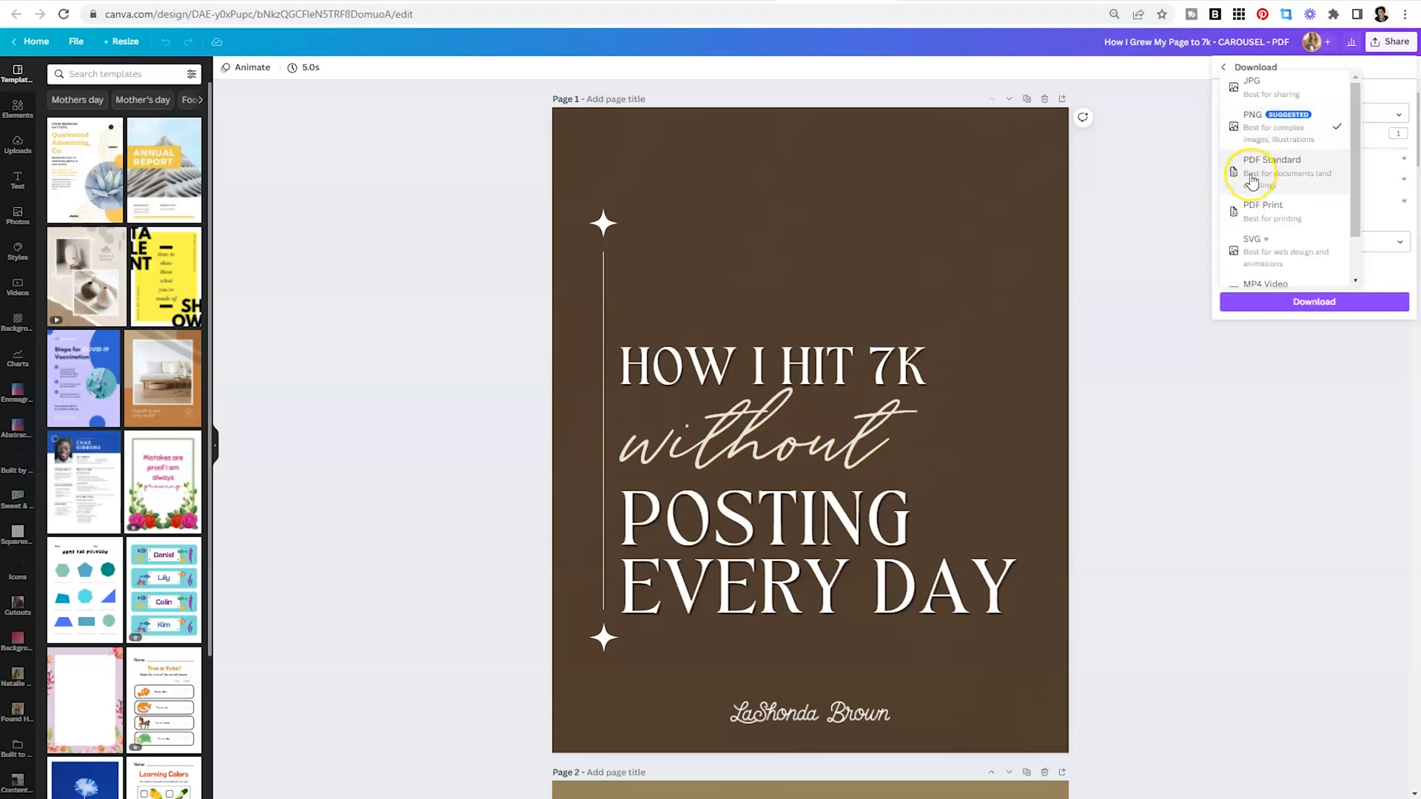
{"action": "mouse_move", "coordinate": [1305, 175]}
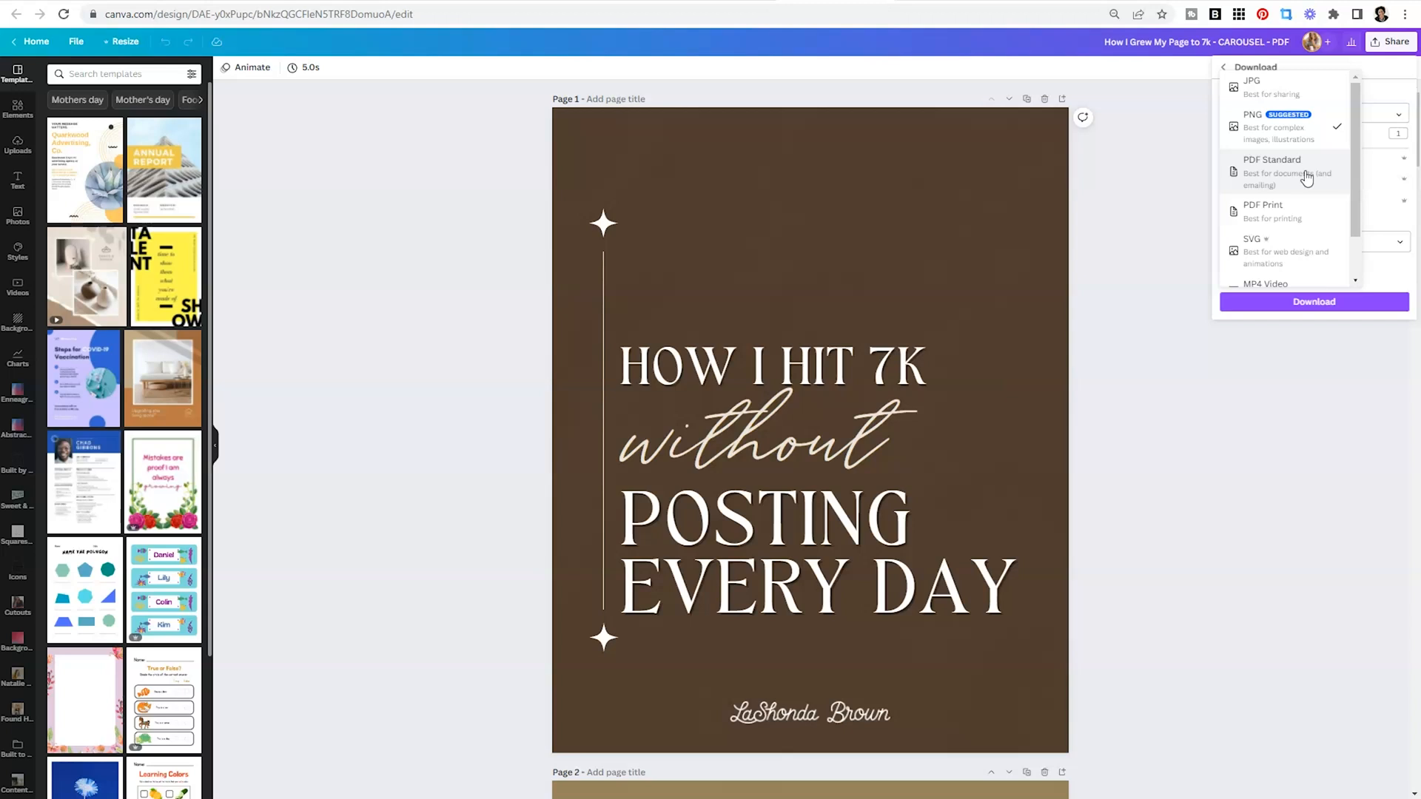
{"action": "left_click", "coordinate": [1273, 172]}
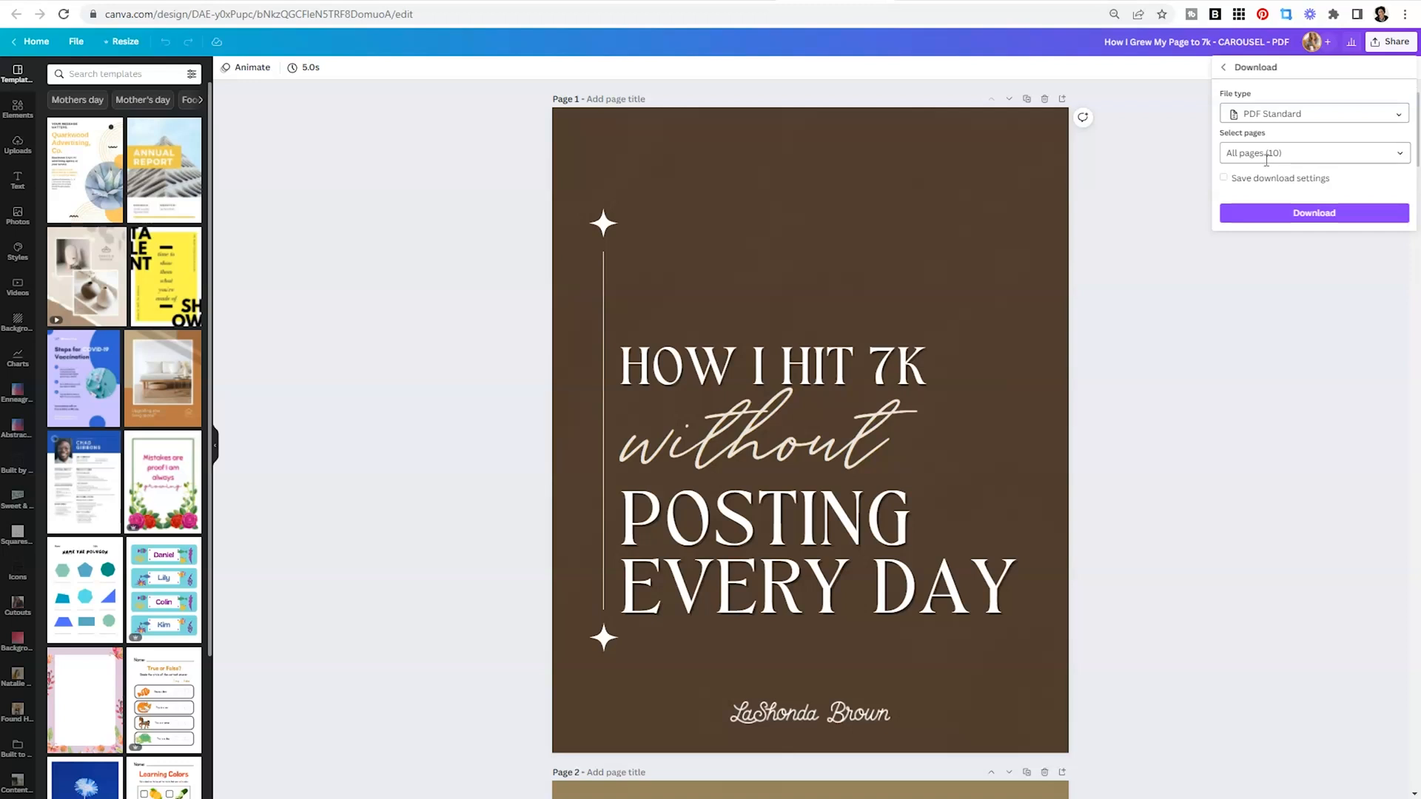
{"action": "left_click", "coordinate": [1312, 212]}
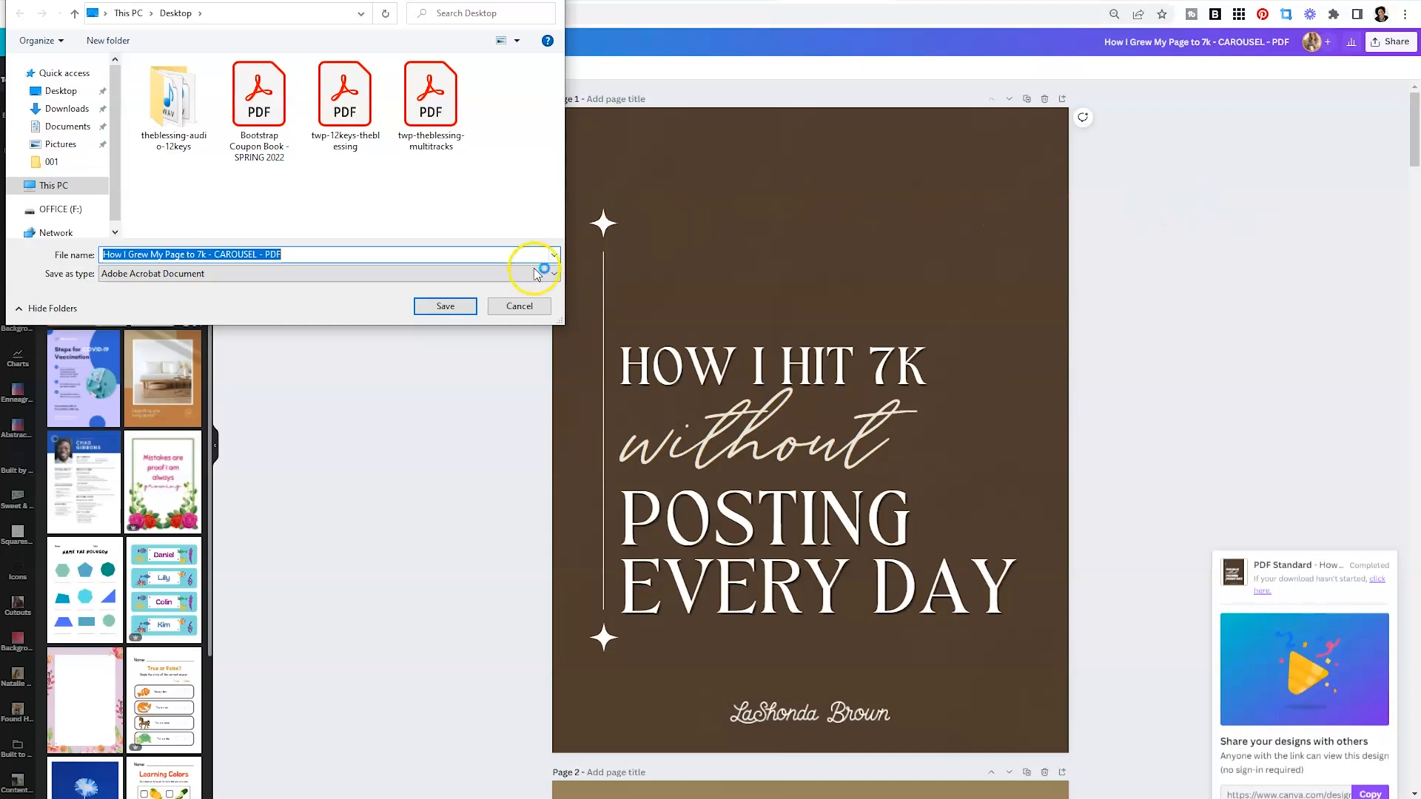
Step: Save 'How I Grew My Page to 7k - CAROUSEL - PDF' to the Desktop
{"action": "left_click", "coordinate": [445, 306]}
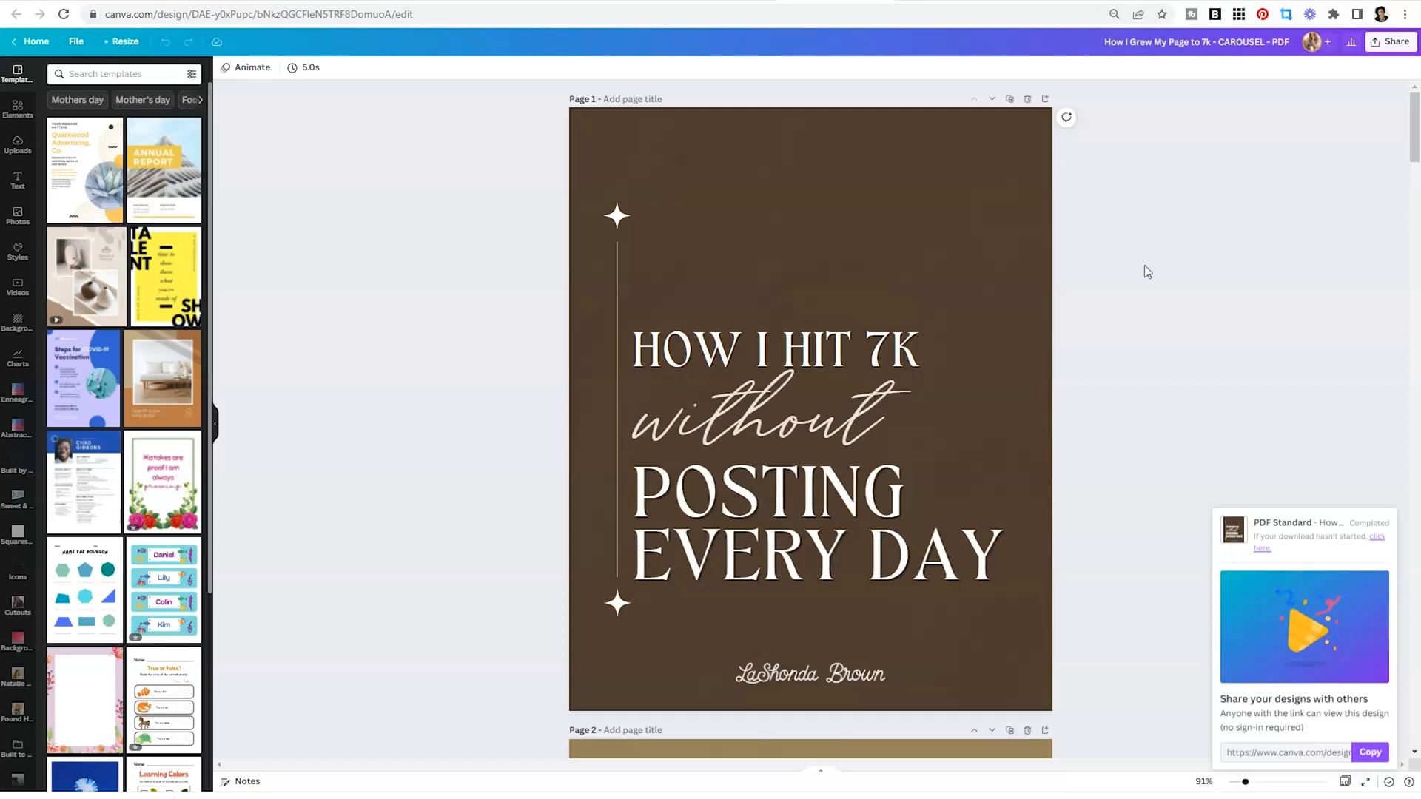
{"action": "mouse_move", "coordinate": [1142, 158]}
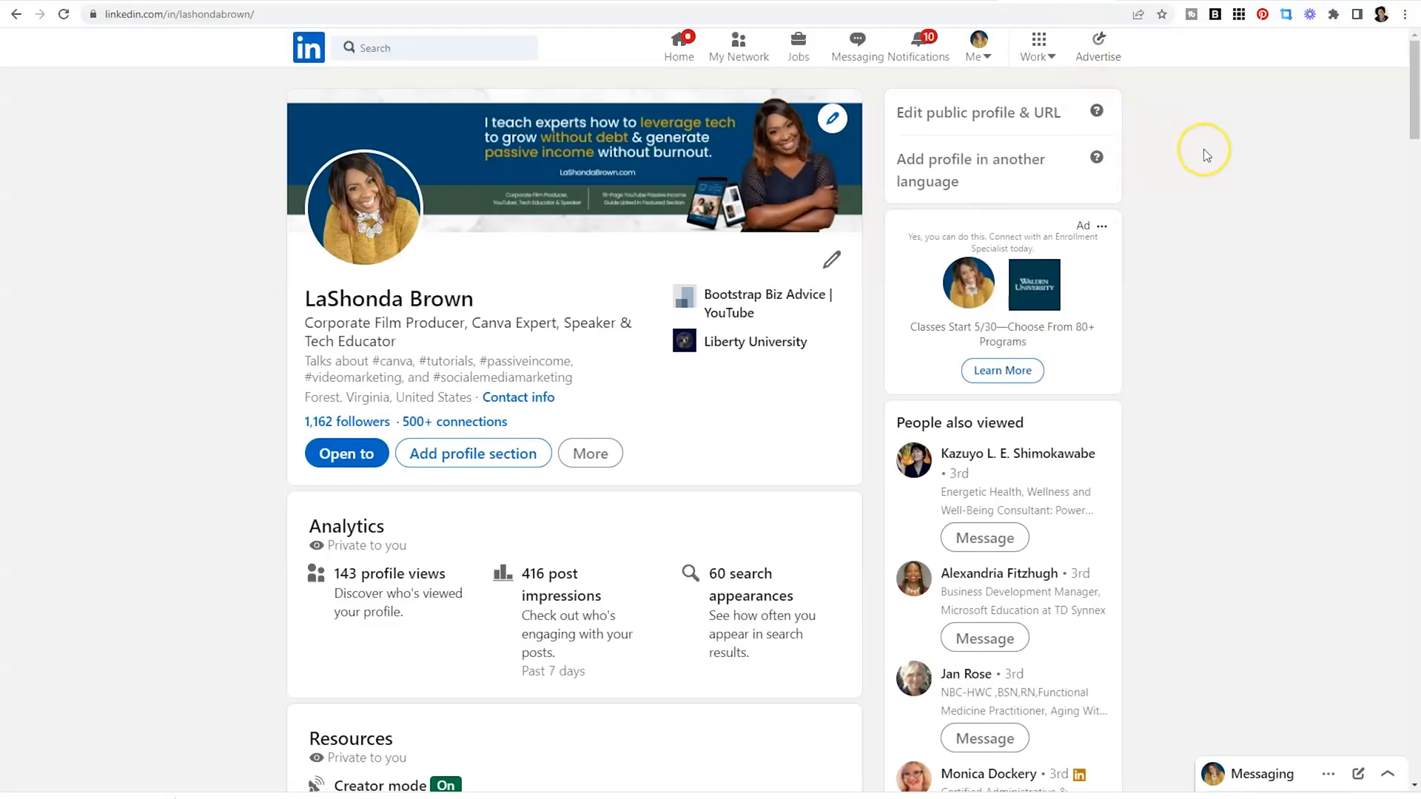
{"action": "mouse_move", "coordinate": [1206, 155]}
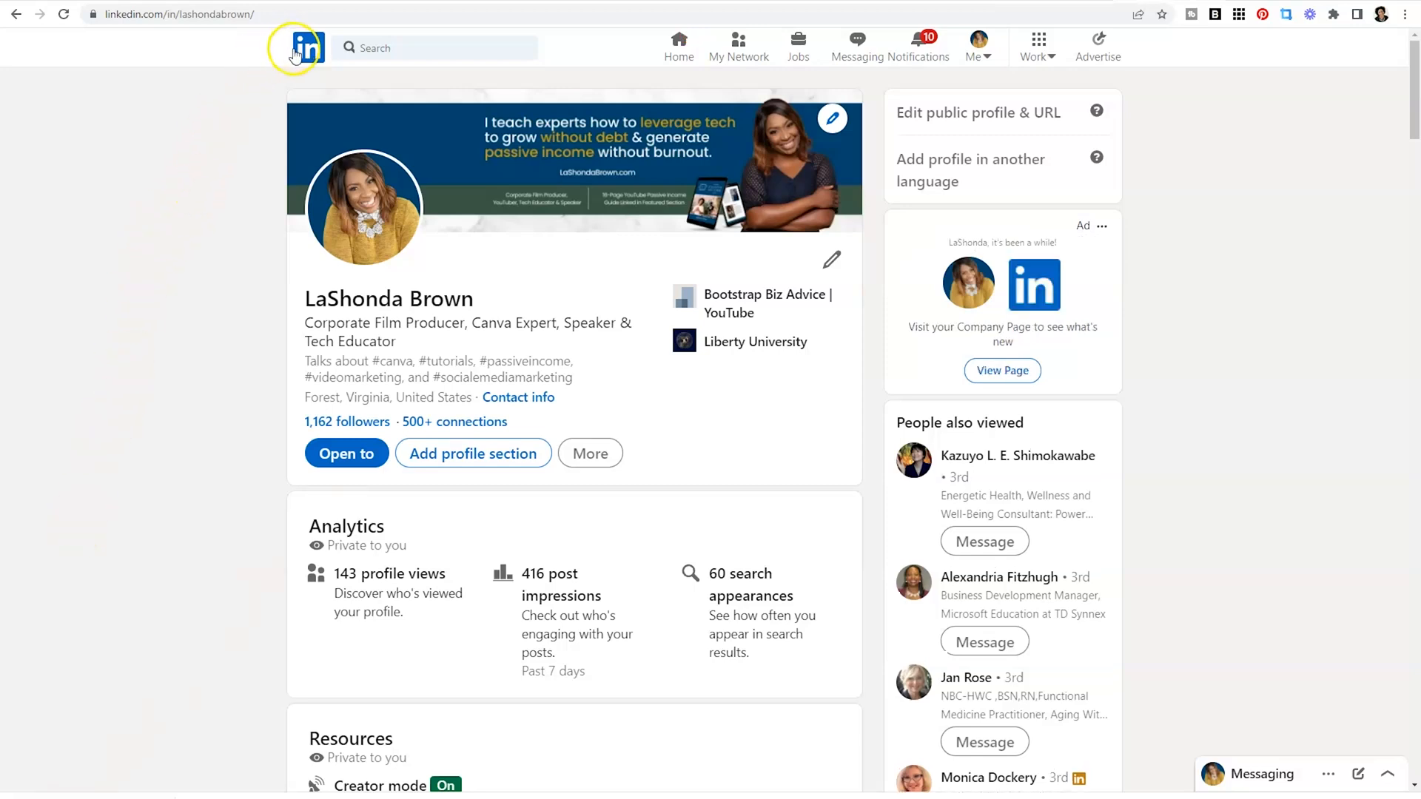
Step: Go to the LinkedIn home feed via the logo in the top bar
{"action": "left_click", "coordinate": [307, 47]}
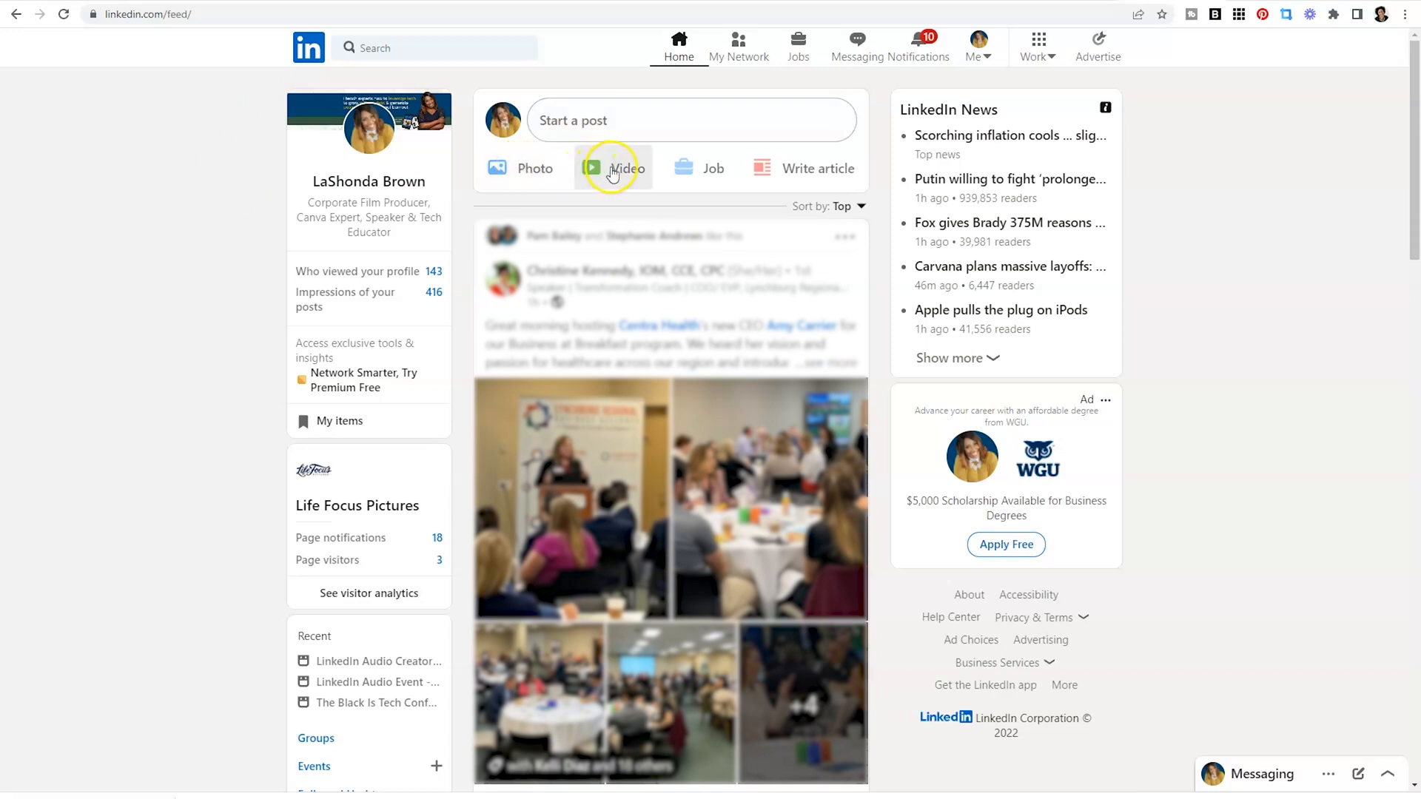
{"action": "mouse_move", "coordinate": [654, 177]}
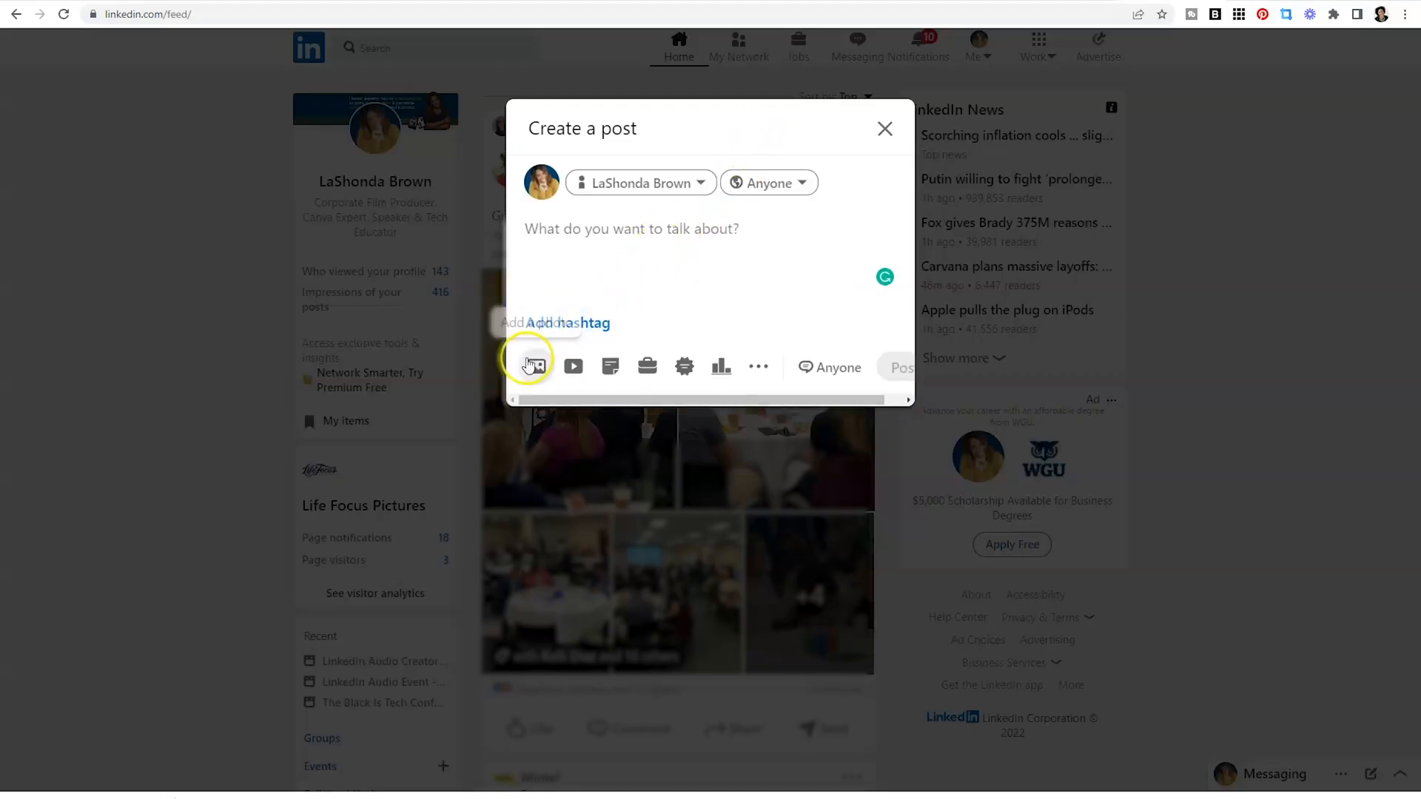
{"action": "mouse_move", "coordinate": [573, 366]}
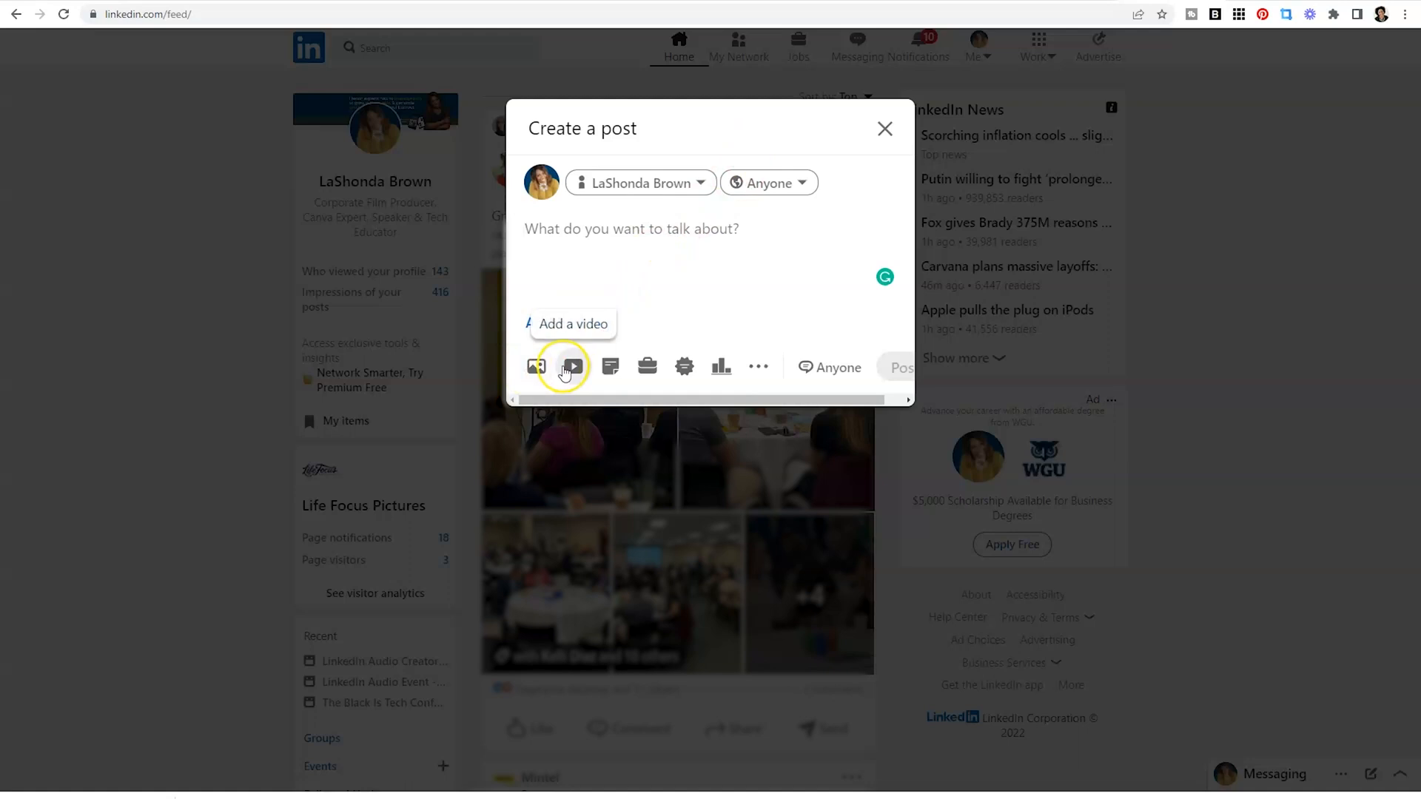
{"action": "mouse_move", "coordinate": [610, 366]}
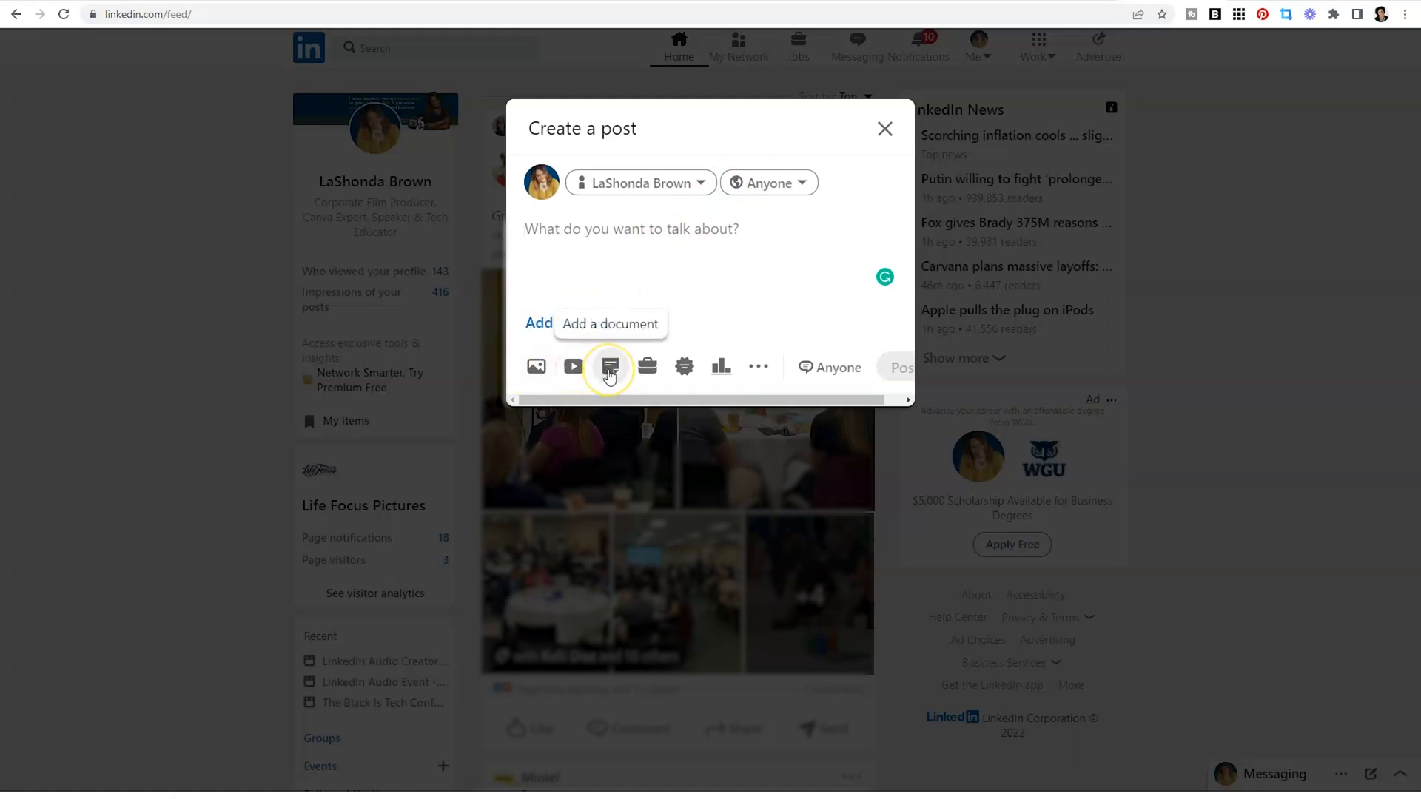
Step: Start a document post and upload the saved carousel PDF from the computer
{"action": "left_click", "coordinate": [609, 367]}
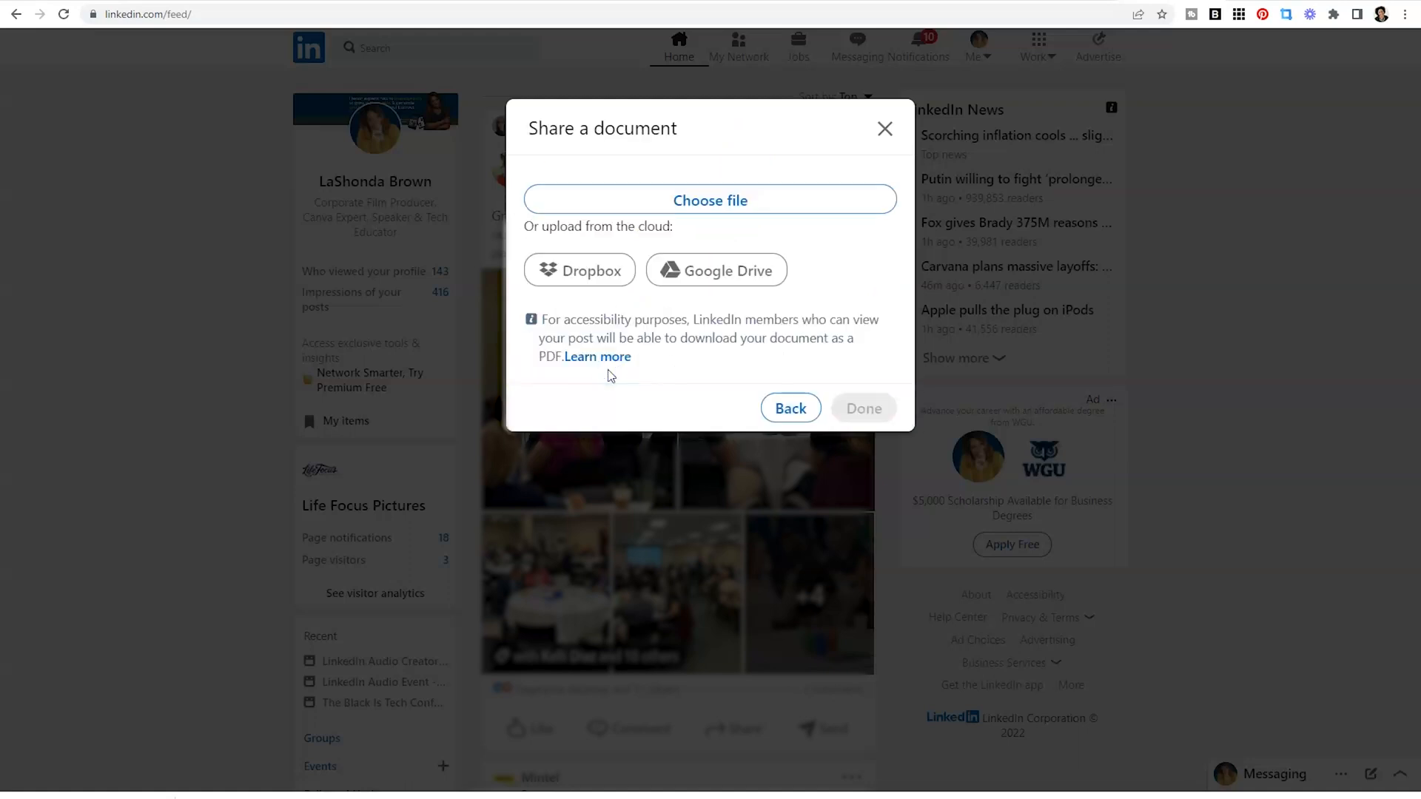
{"action": "mouse_move", "coordinate": [723, 210]}
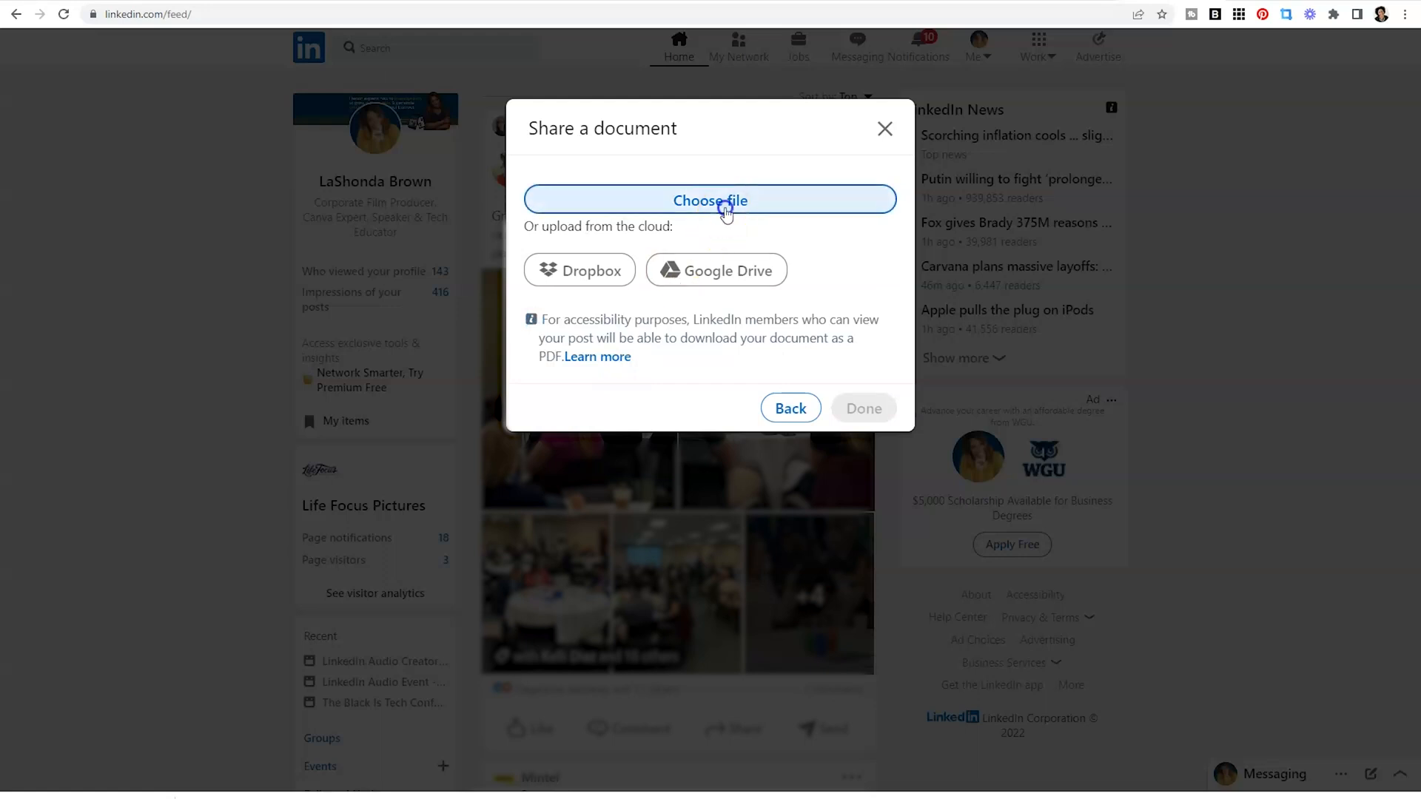
{"action": "left_click", "coordinate": [710, 200]}
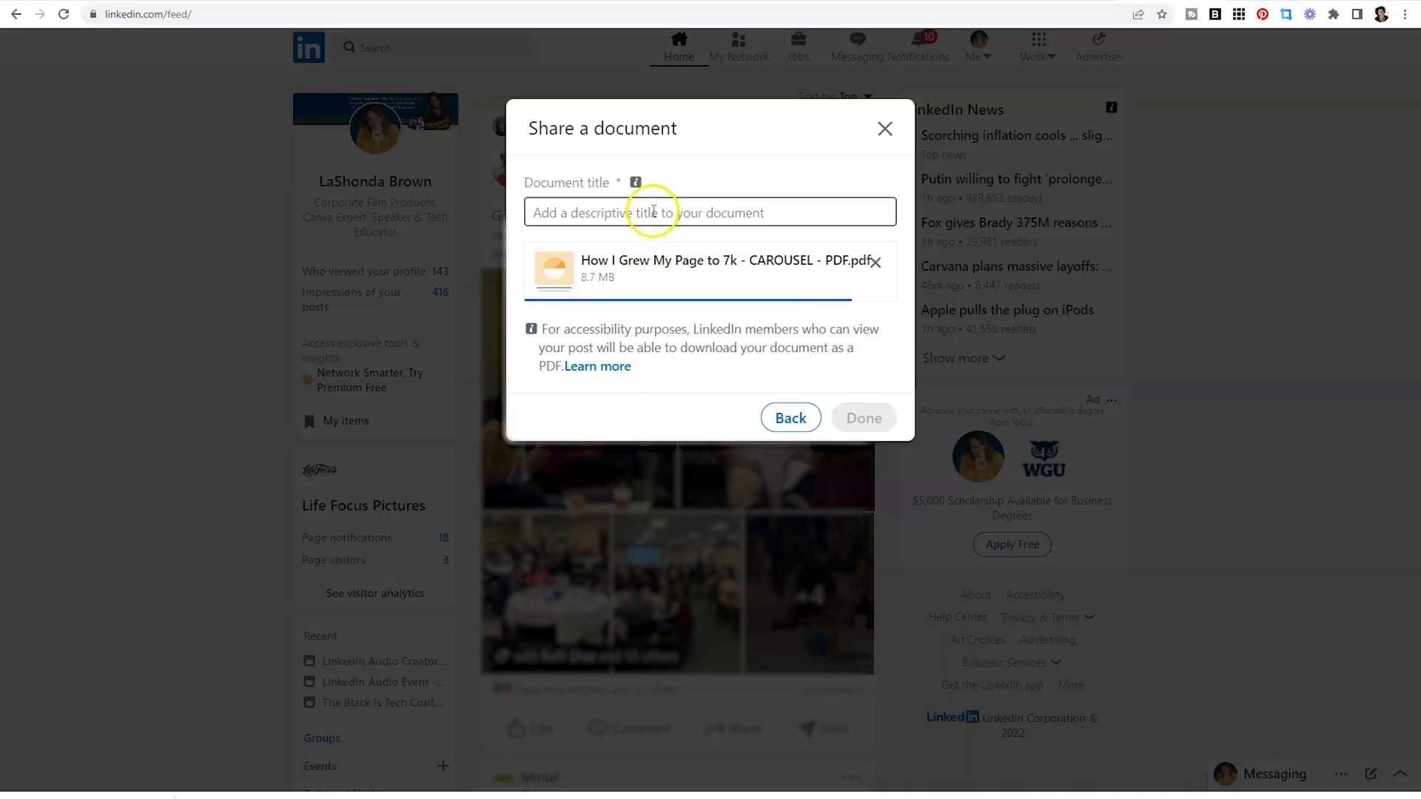
Step: Title the uploaded document 'How I Grew My Page to 7k'
{"action": "left_click", "coordinate": [862, 418]}
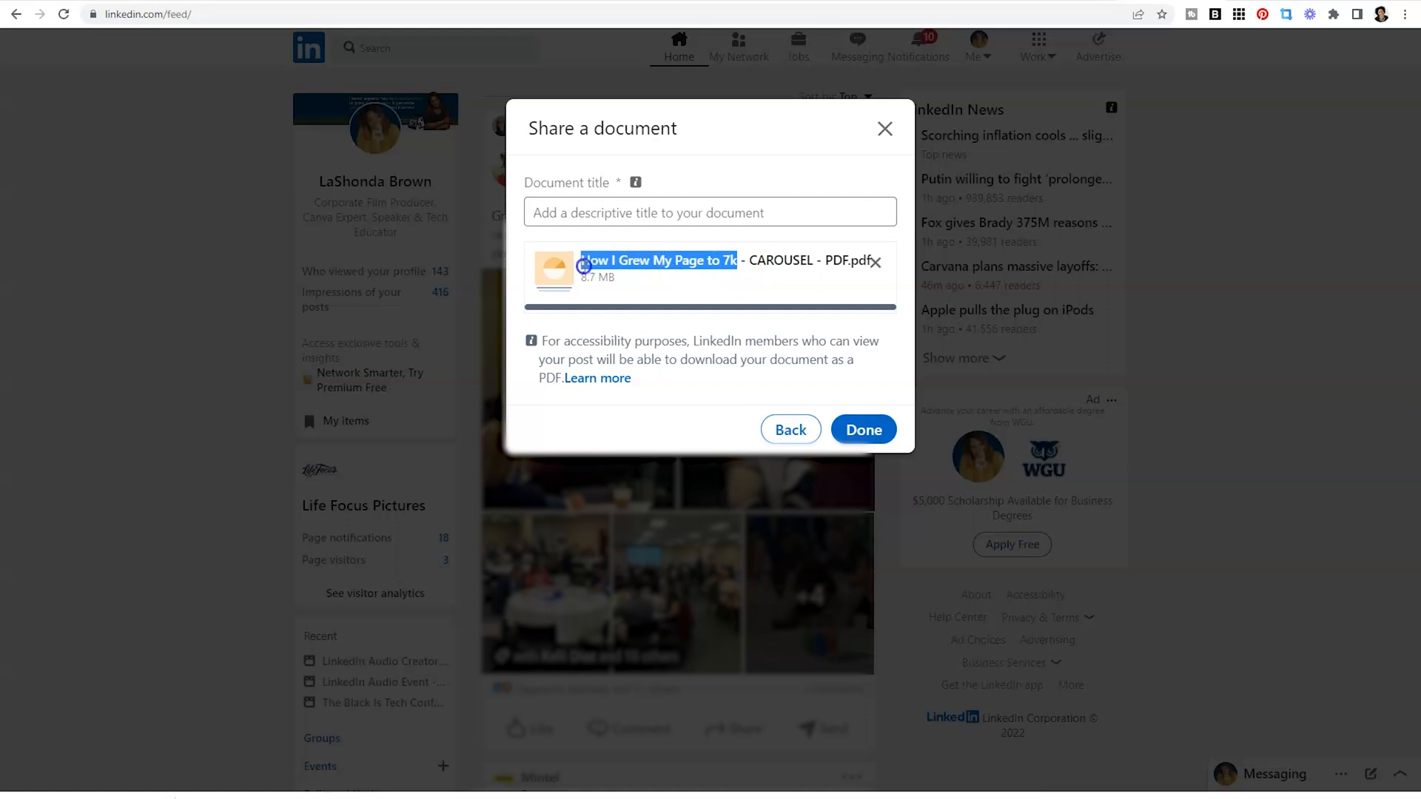
{"action": "left_click", "coordinate": [709, 212]}
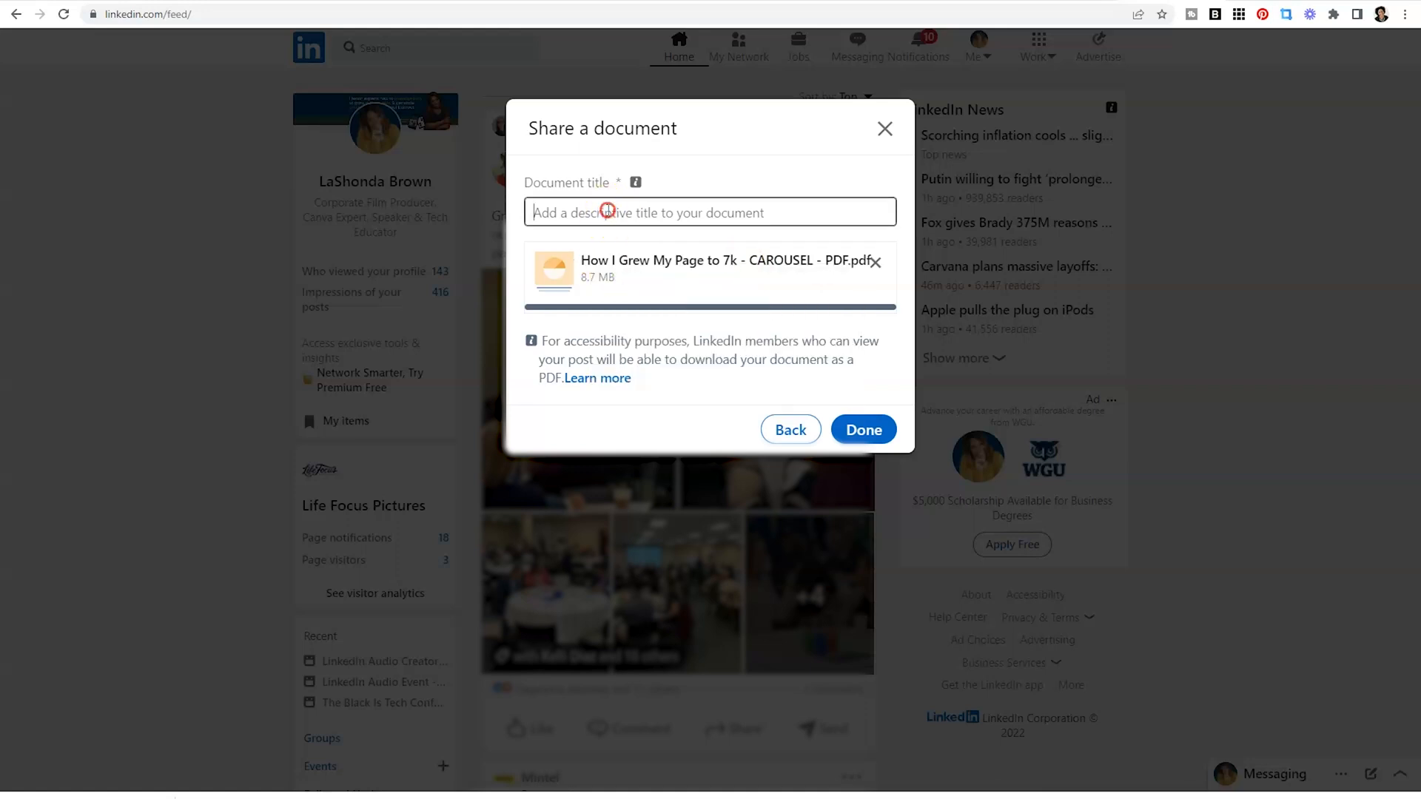
{"action": "type", "text": "How I Grew My Page to 7k"}
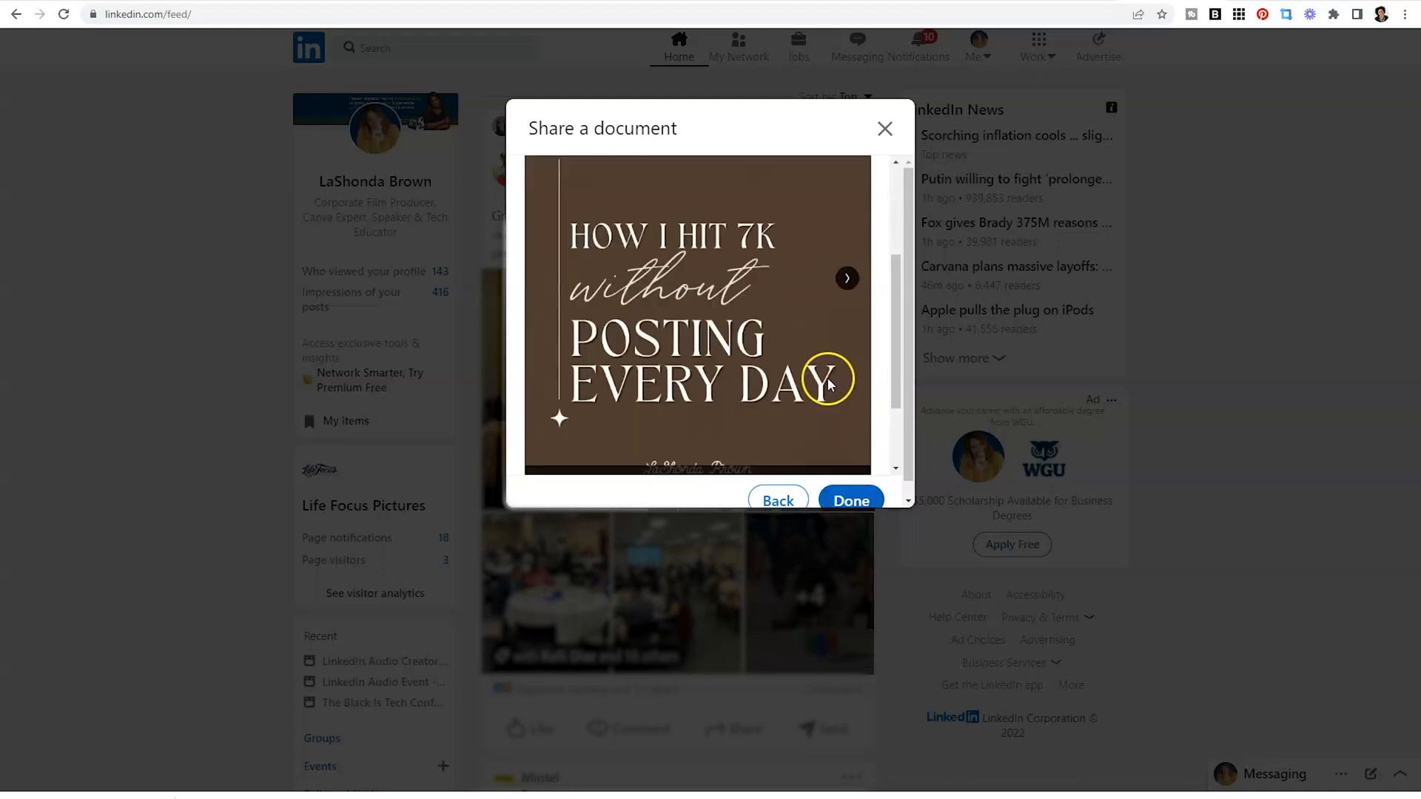
Step: Step through the document preview's slides with the next arrow
{"action": "left_click", "coordinate": [845, 279]}
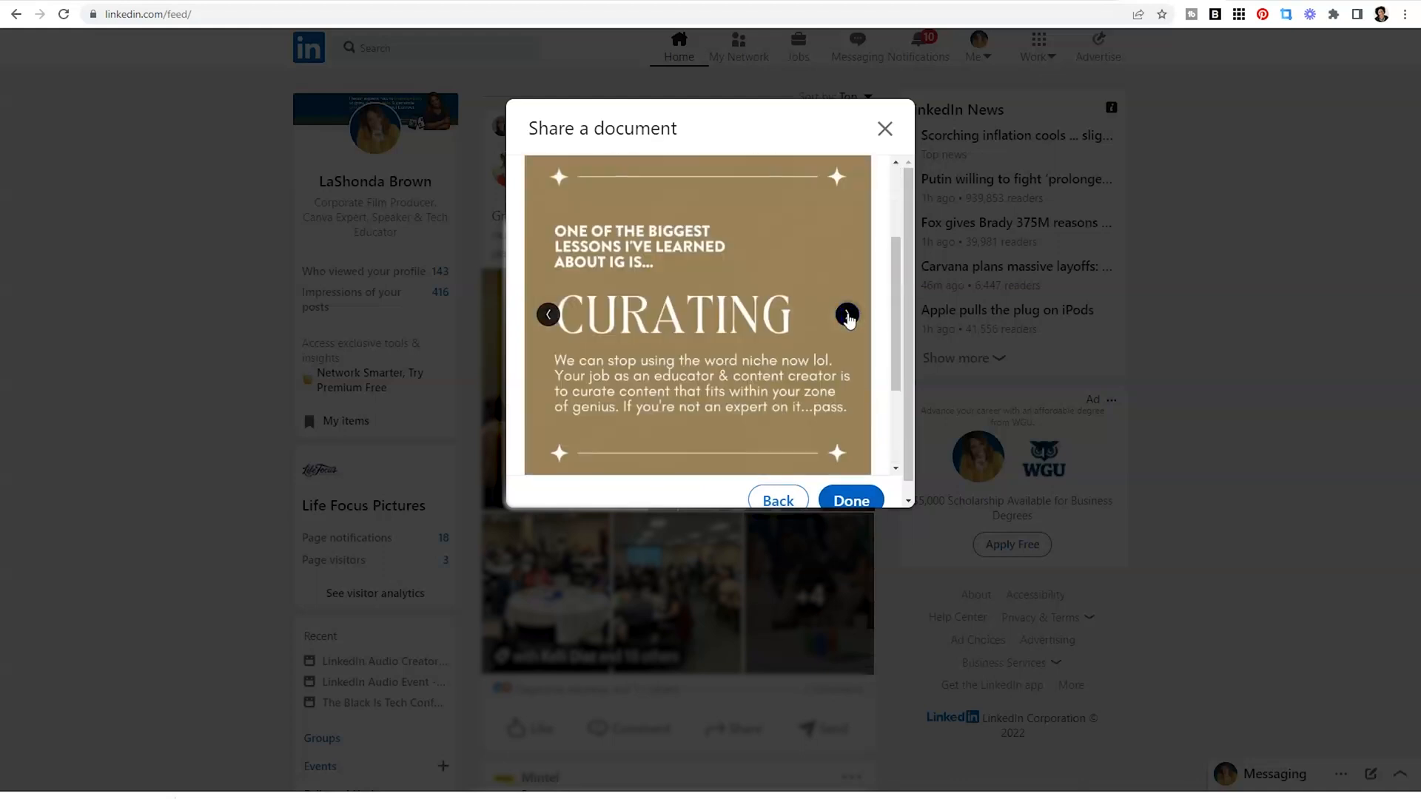
{"action": "left_click", "coordinate": [845, 315]}
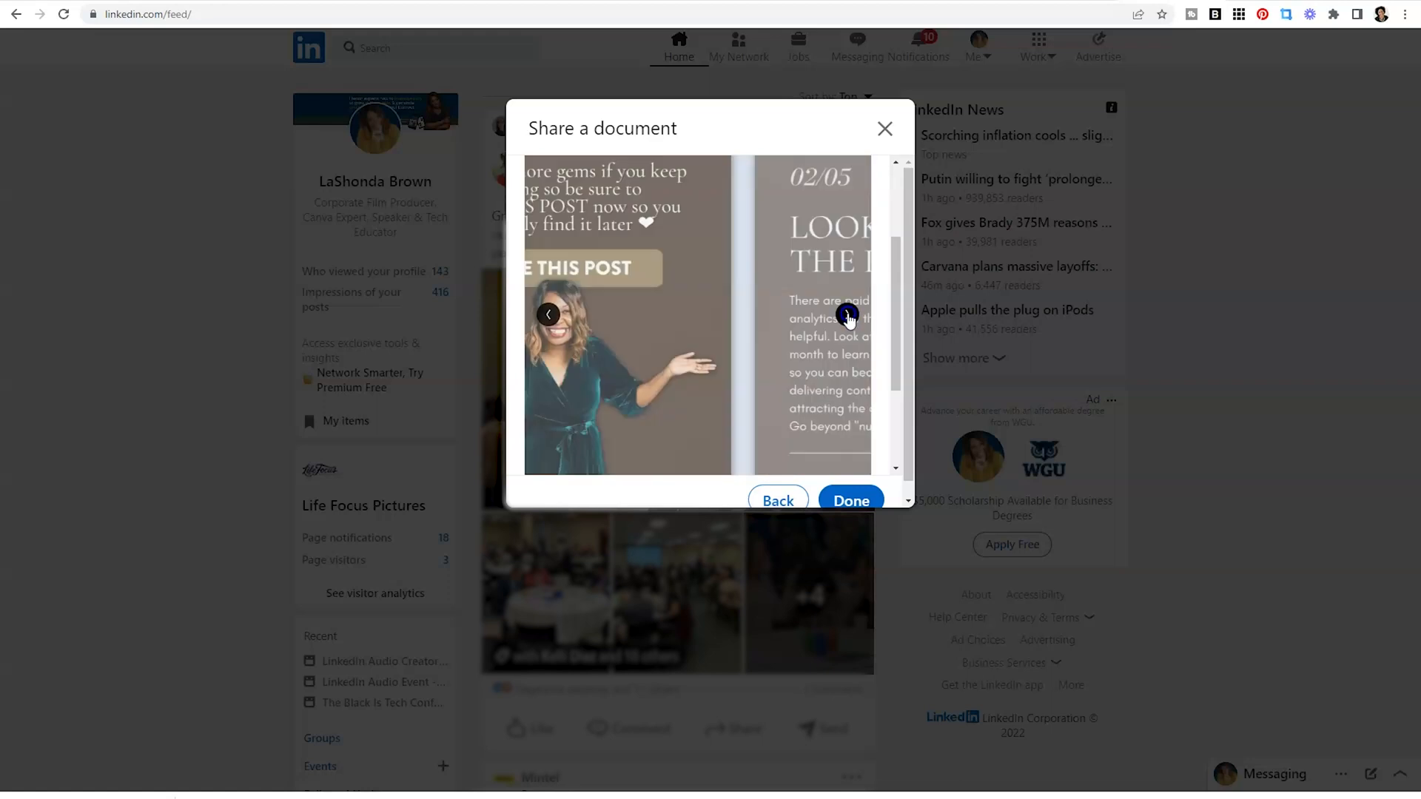
{"action": "left_click", "coordinate": [845, 315]}
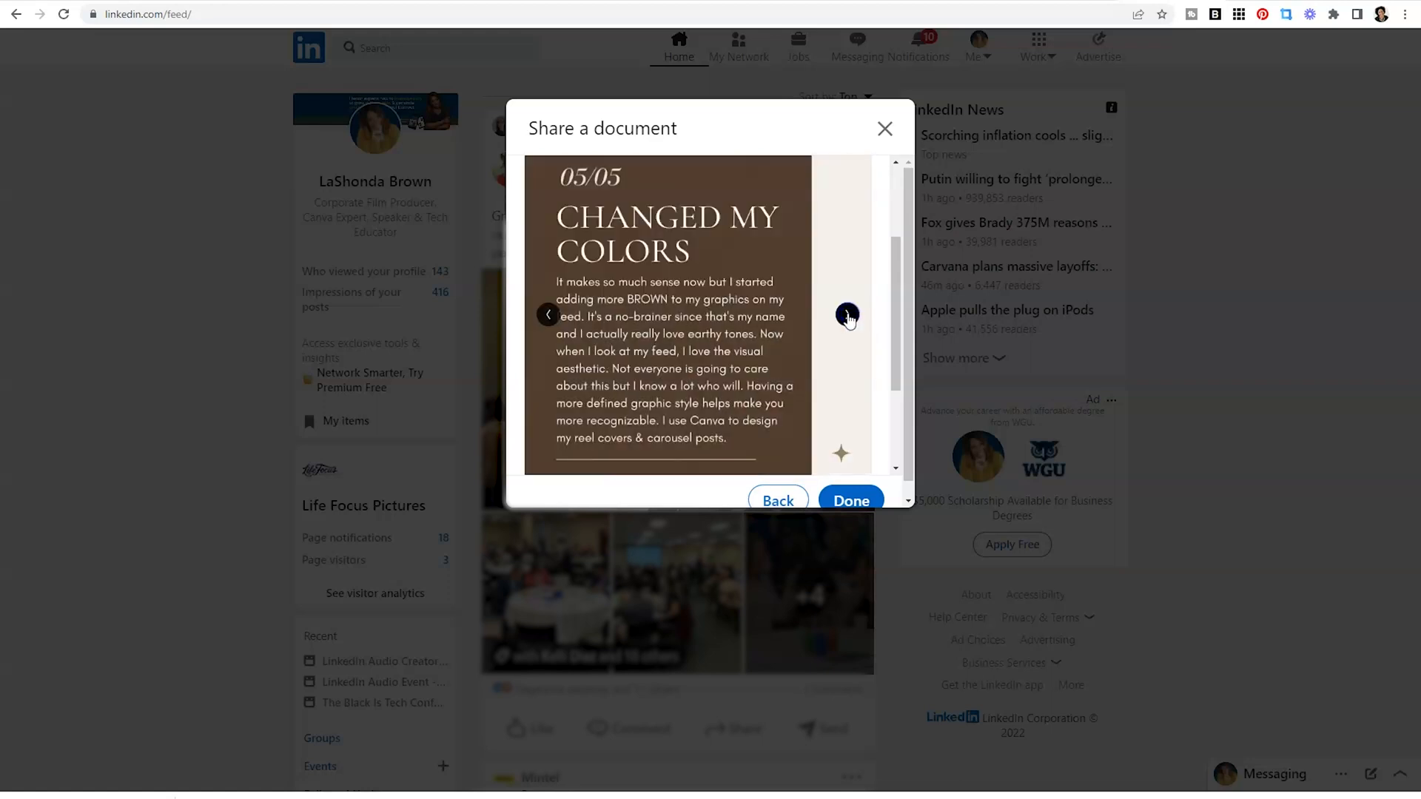
{"action": "left_click", "coordinate": [849, 500]}
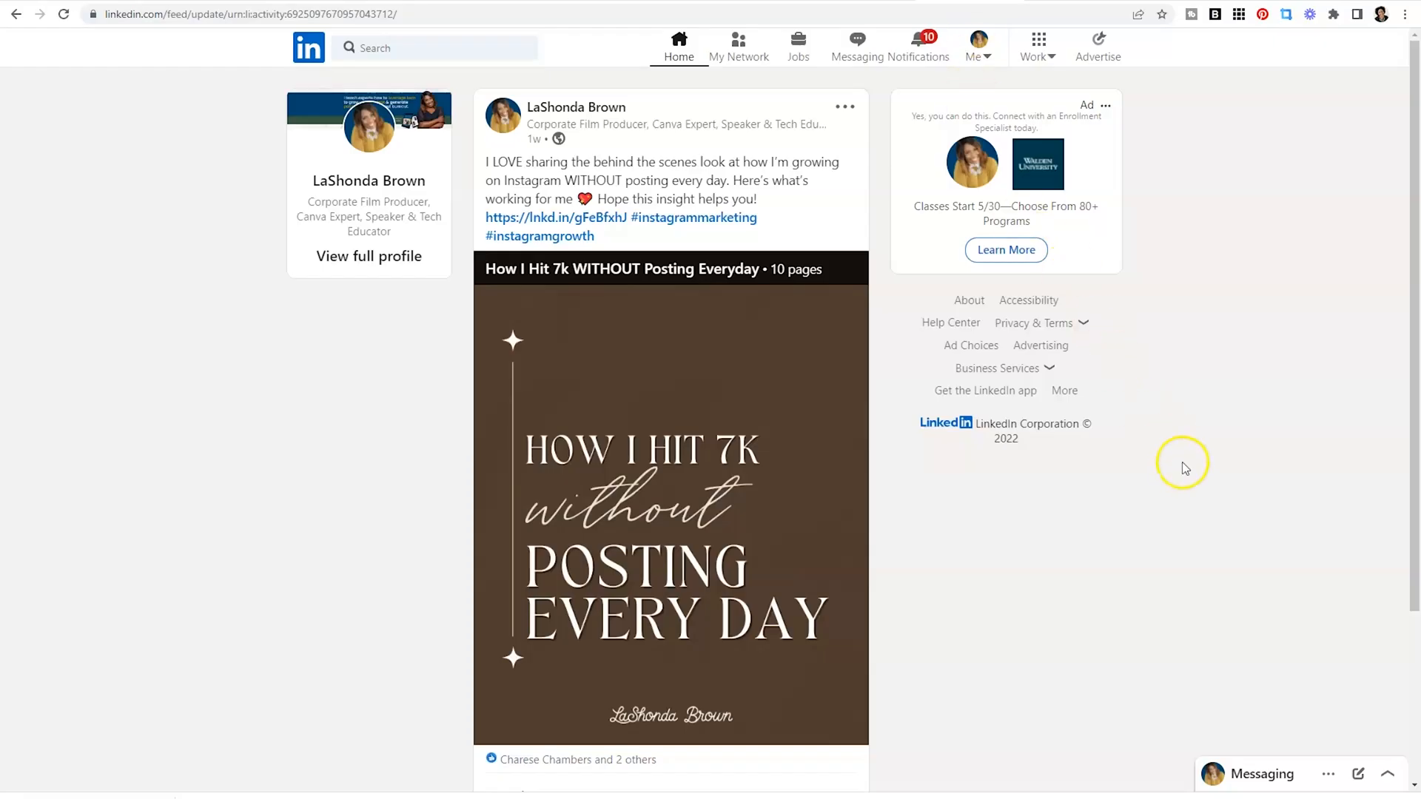
{"action": "mouse_move", "coordinate": [1185, 472]}
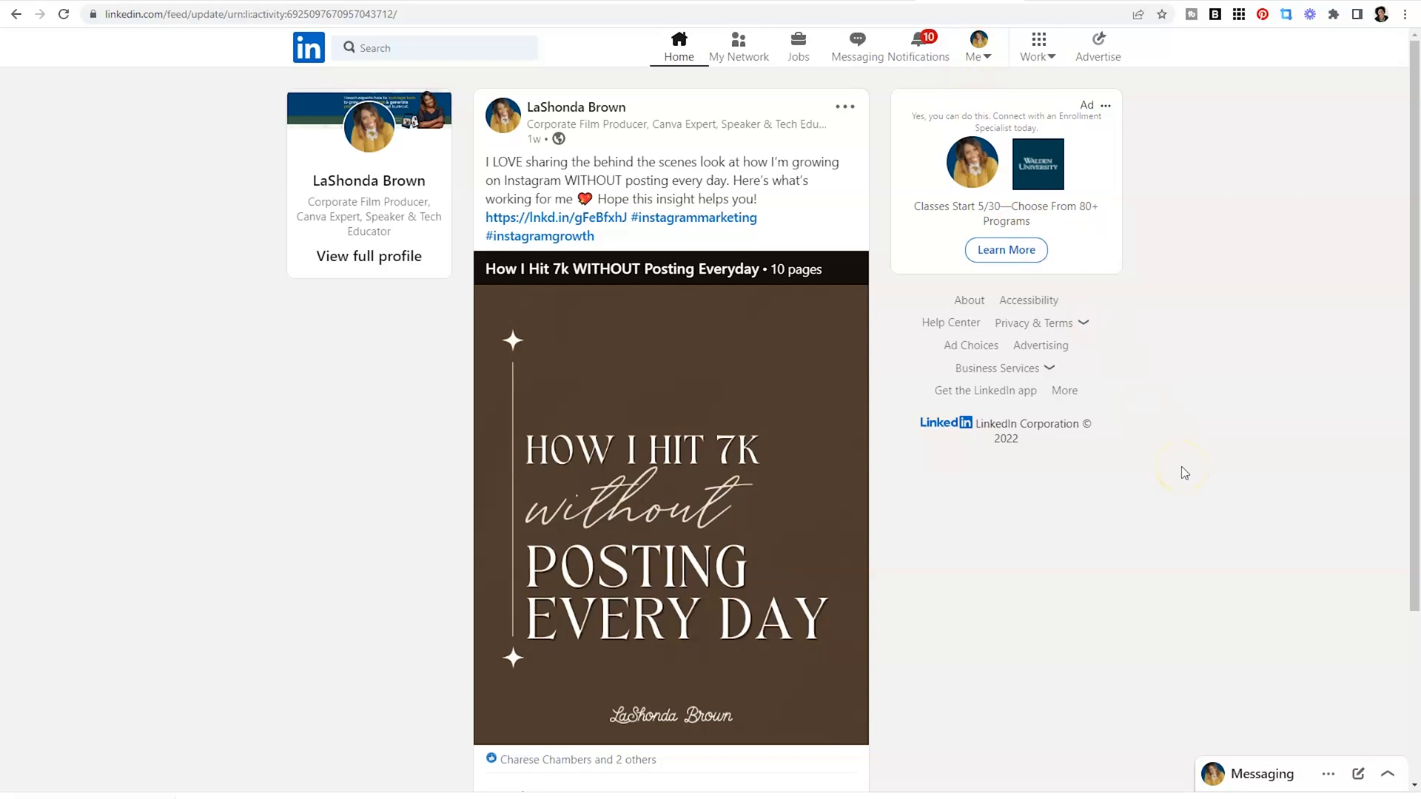
{"action": "mouse_move", "coordinate": [1073, 515]}
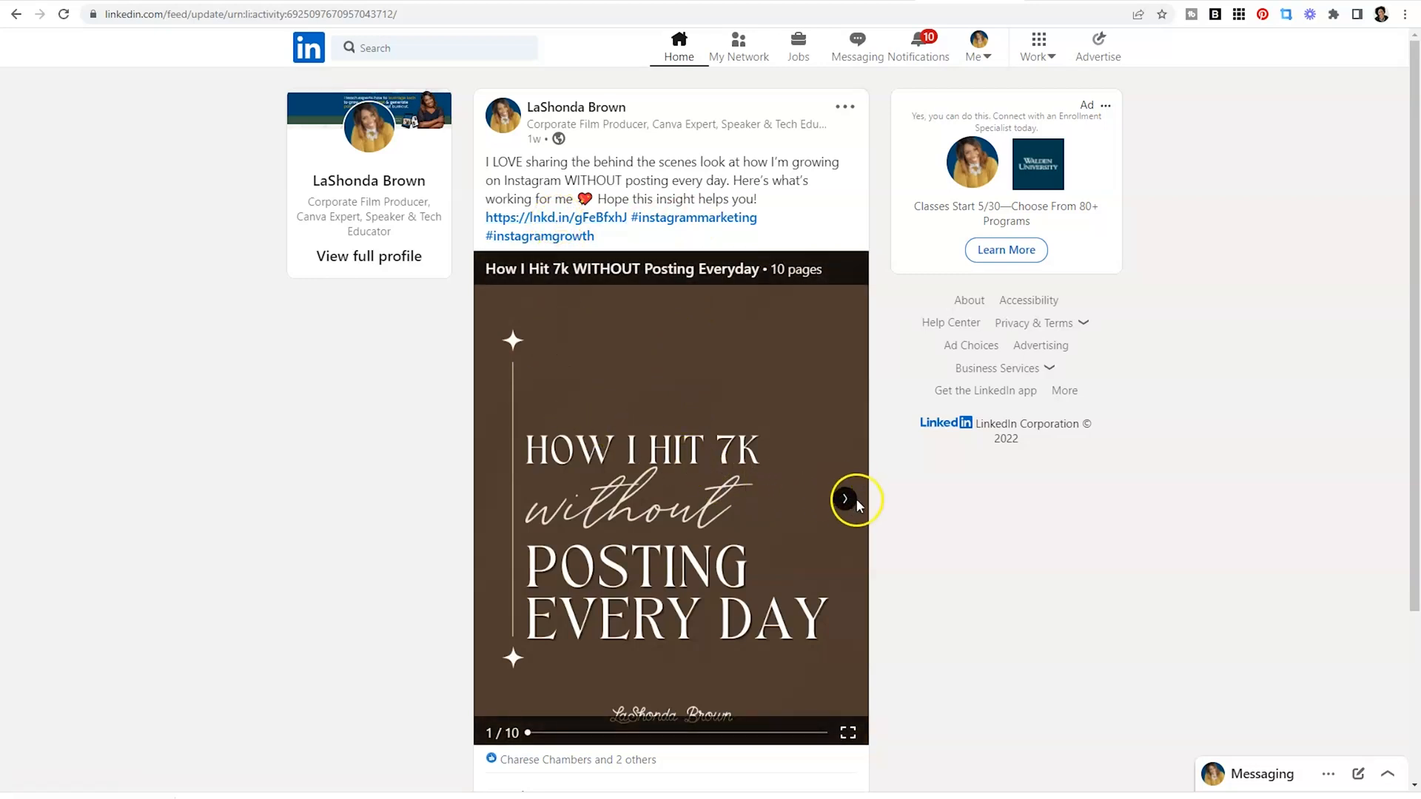
Step: Flip the published post to its final recap page, then open the lnkd.in caption link
{"action": "left_click", "coordinate": [845, 498]}
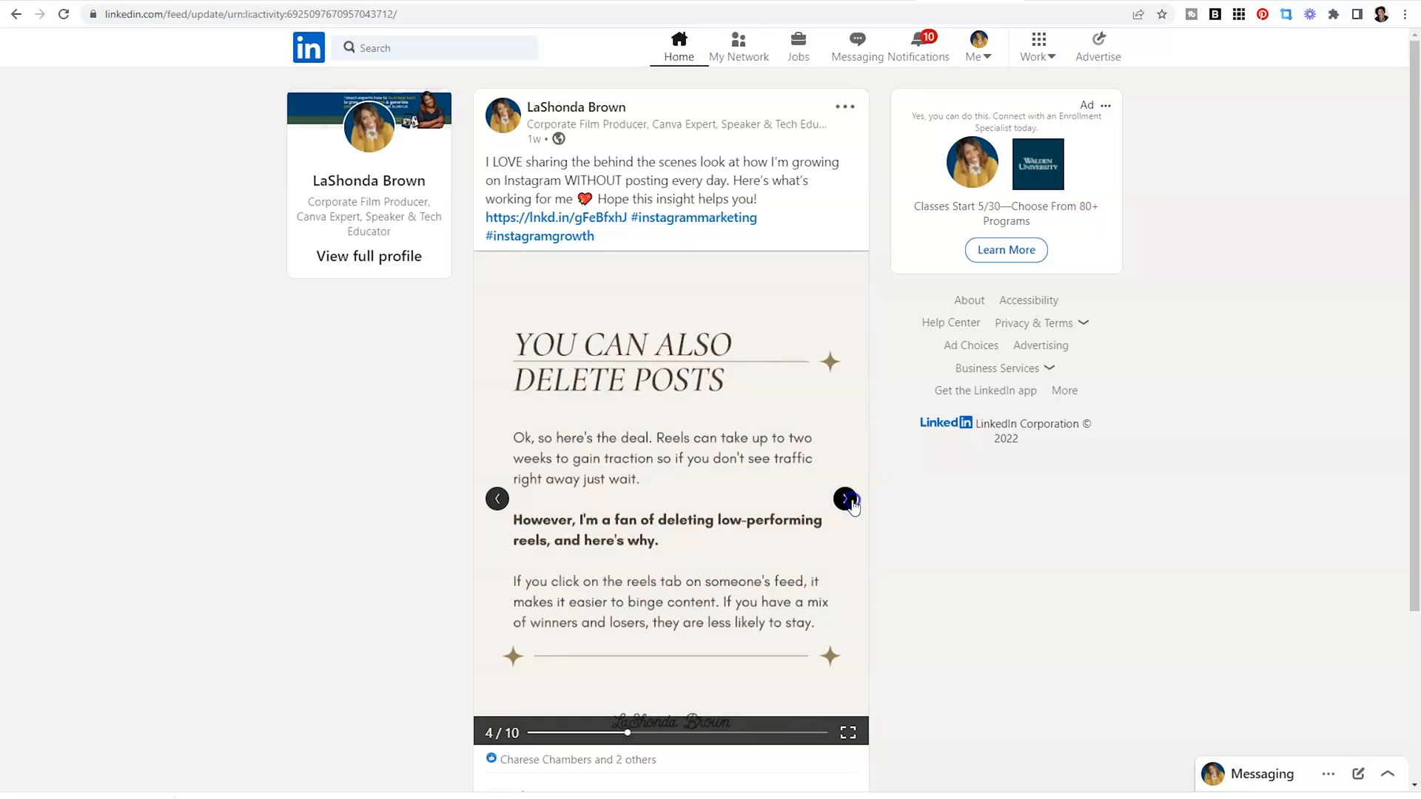
{"action": "left_click", "coordinate": [844, 498]}
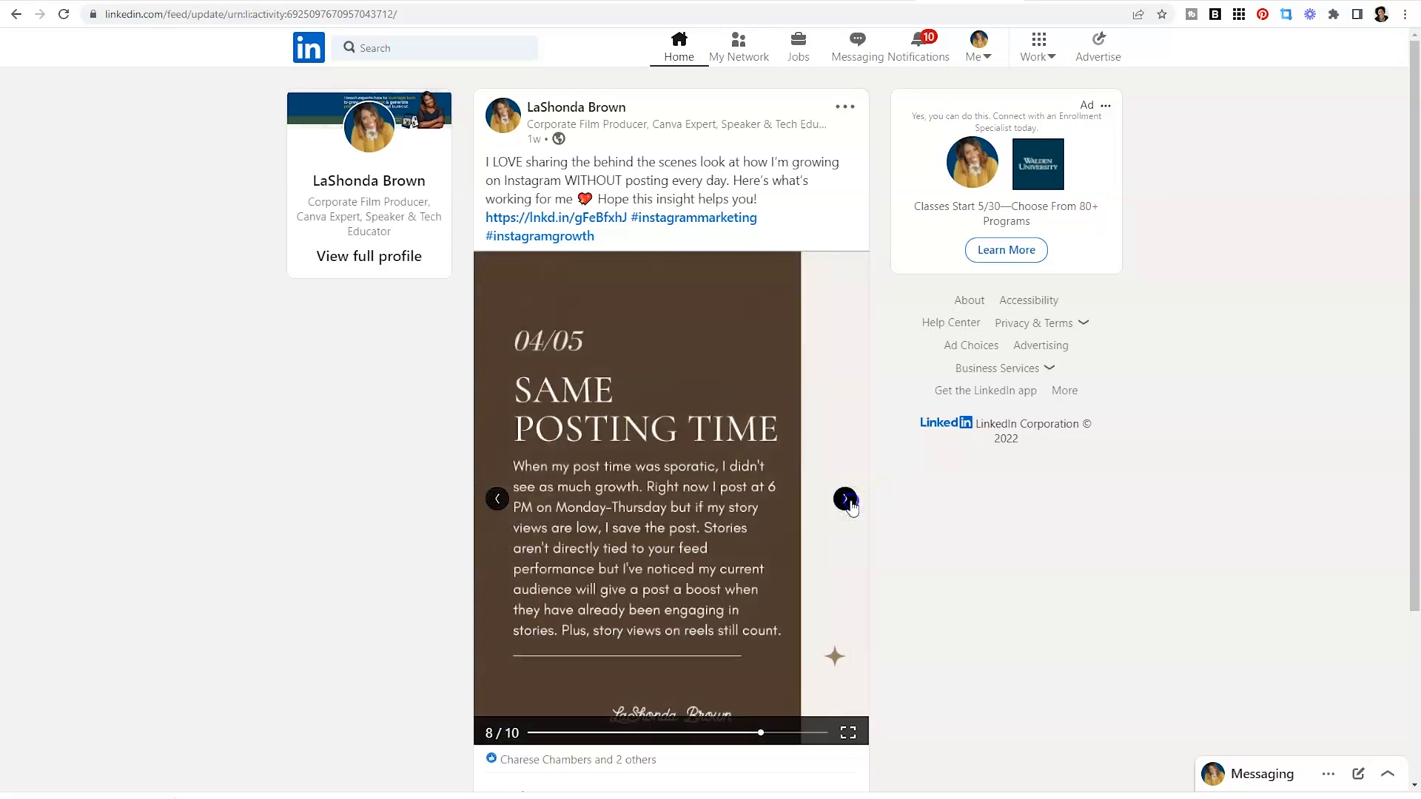
{"action": "left_click", "coordinate": [843, 498]}
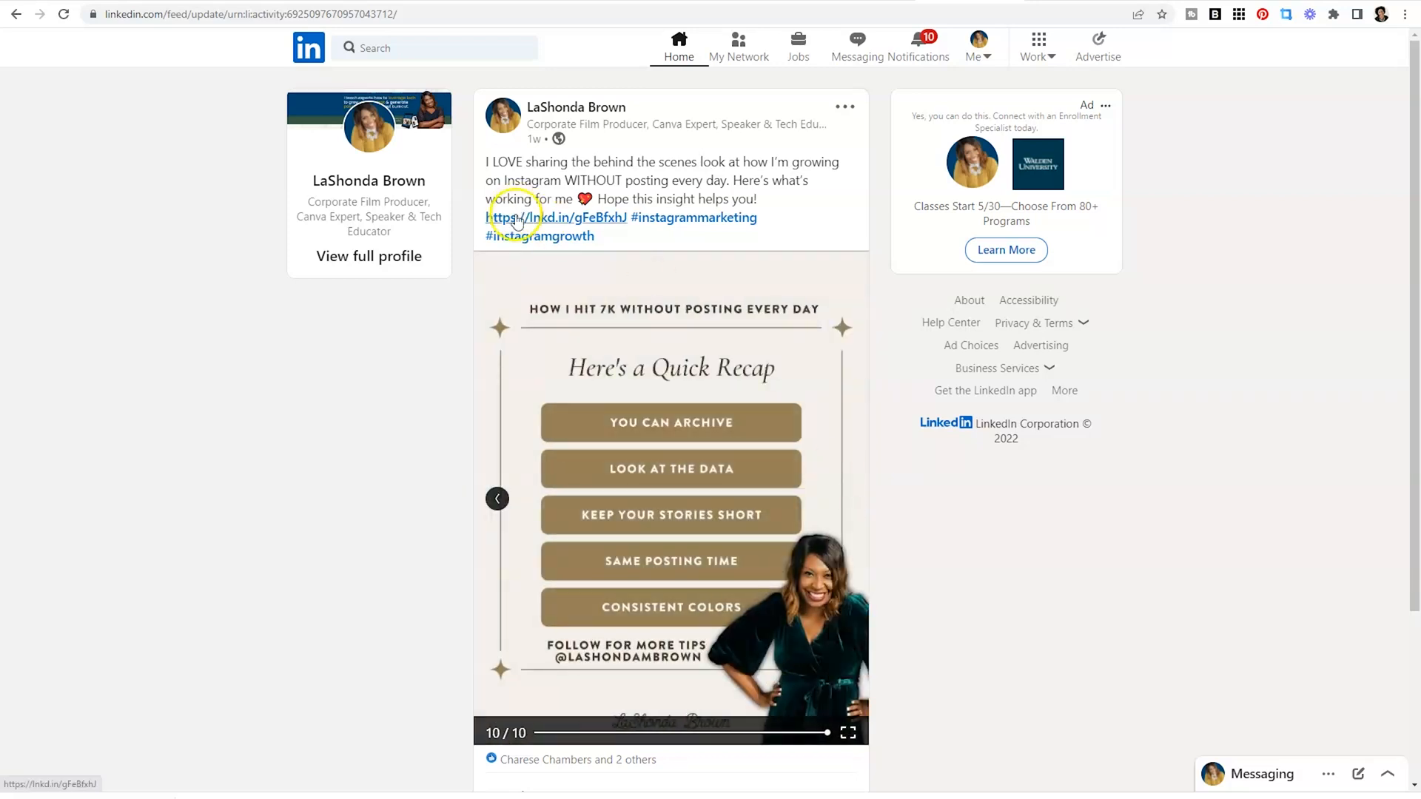
{"action": "left_click", "coordinate": [556, 218]}
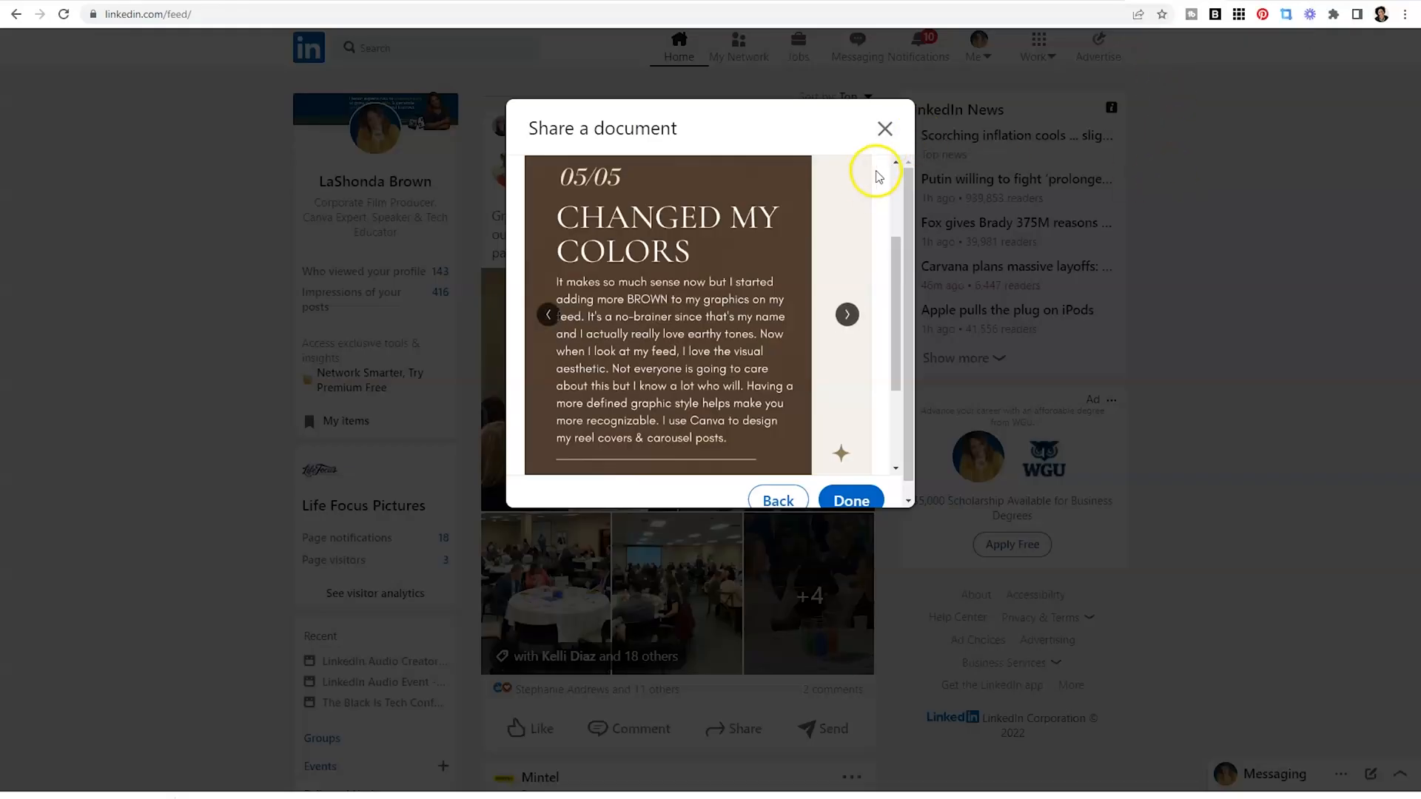
{"action": "scroll", "scroll_direction": "up", "scroll_amount": 3}
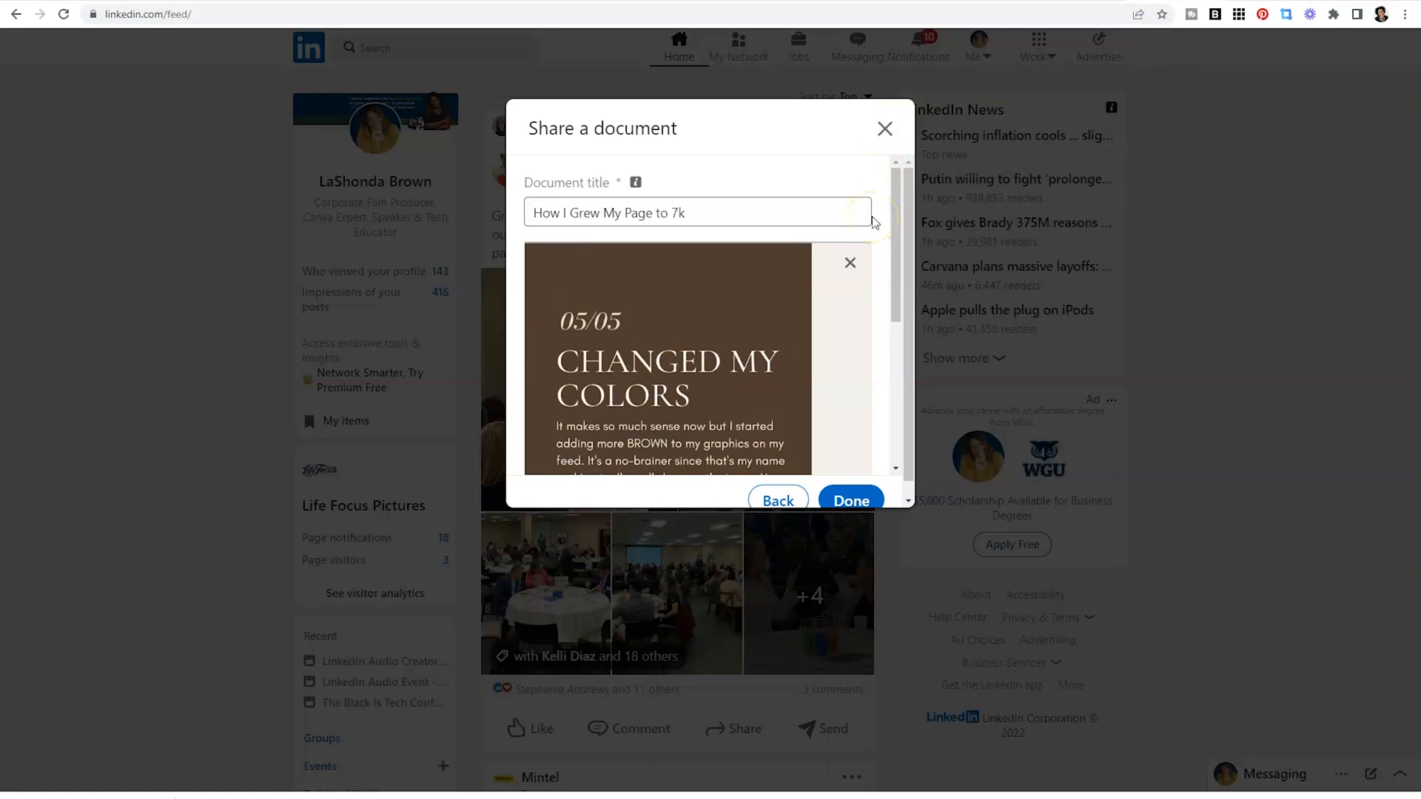